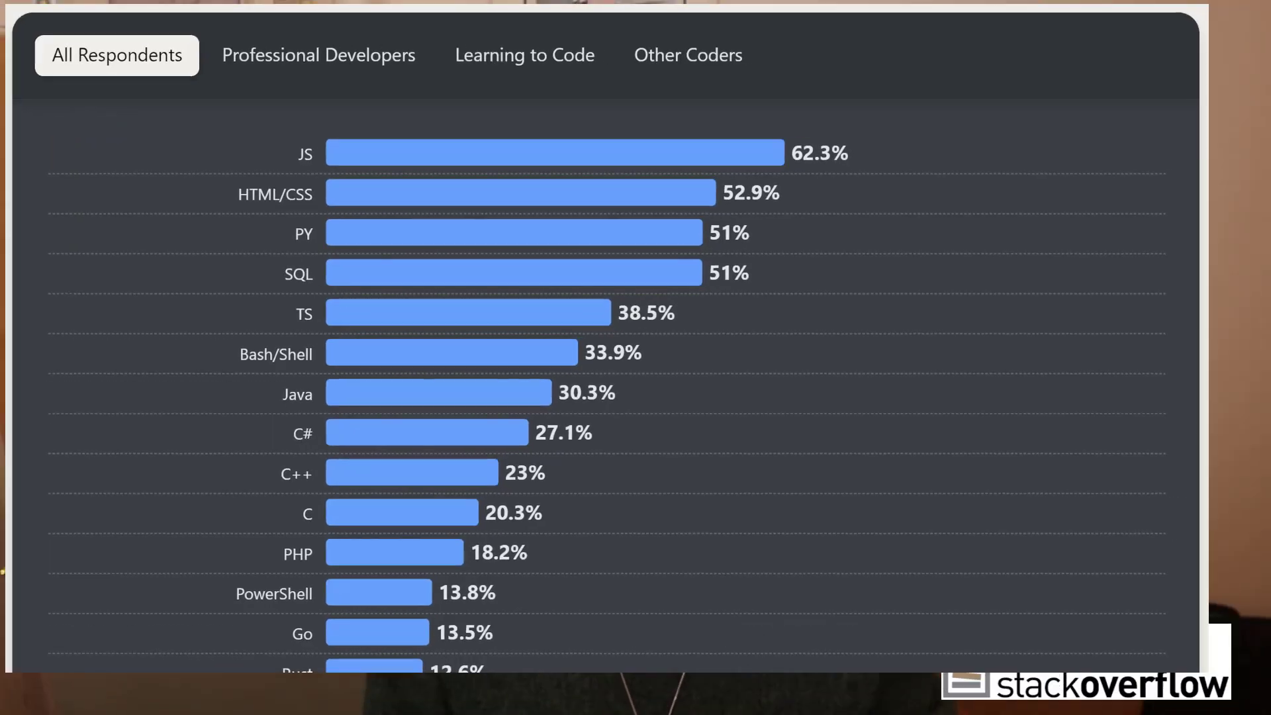
Switch to the LearnSQL.com tab showing its home page.
click(317, 17)
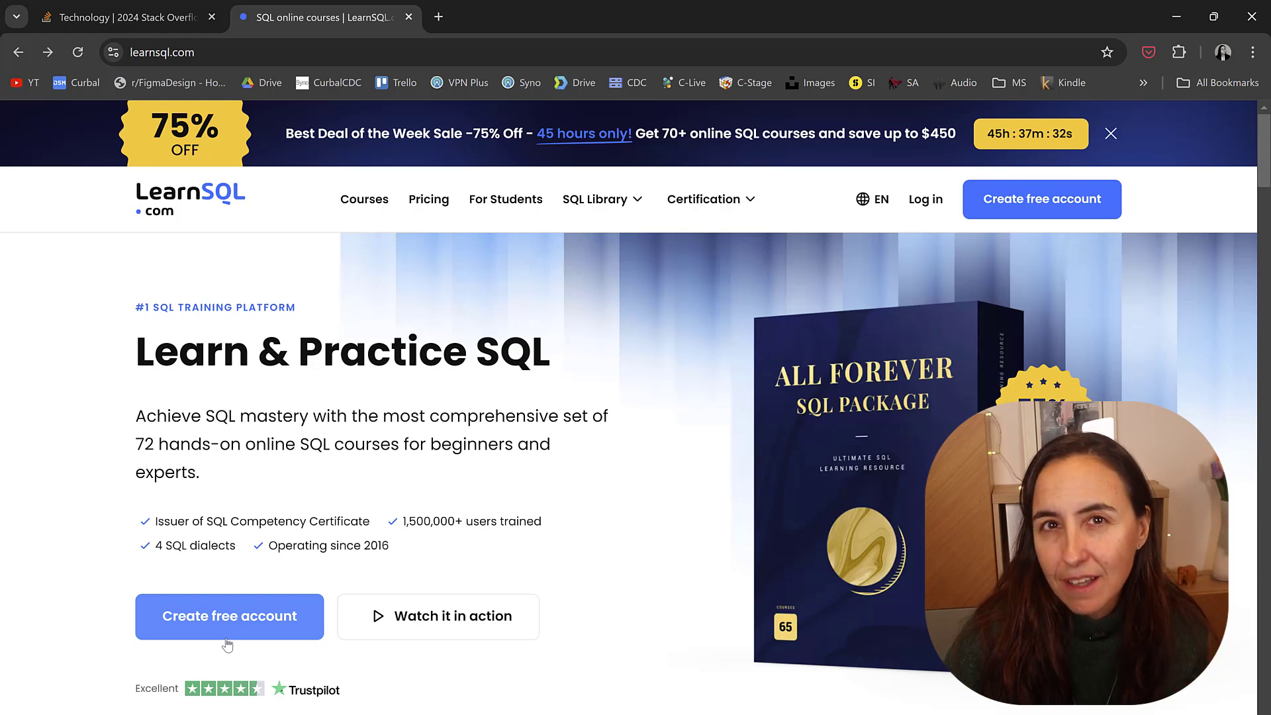
Create a free LearnSQL.com account and complete email verification.
click(230, 616)
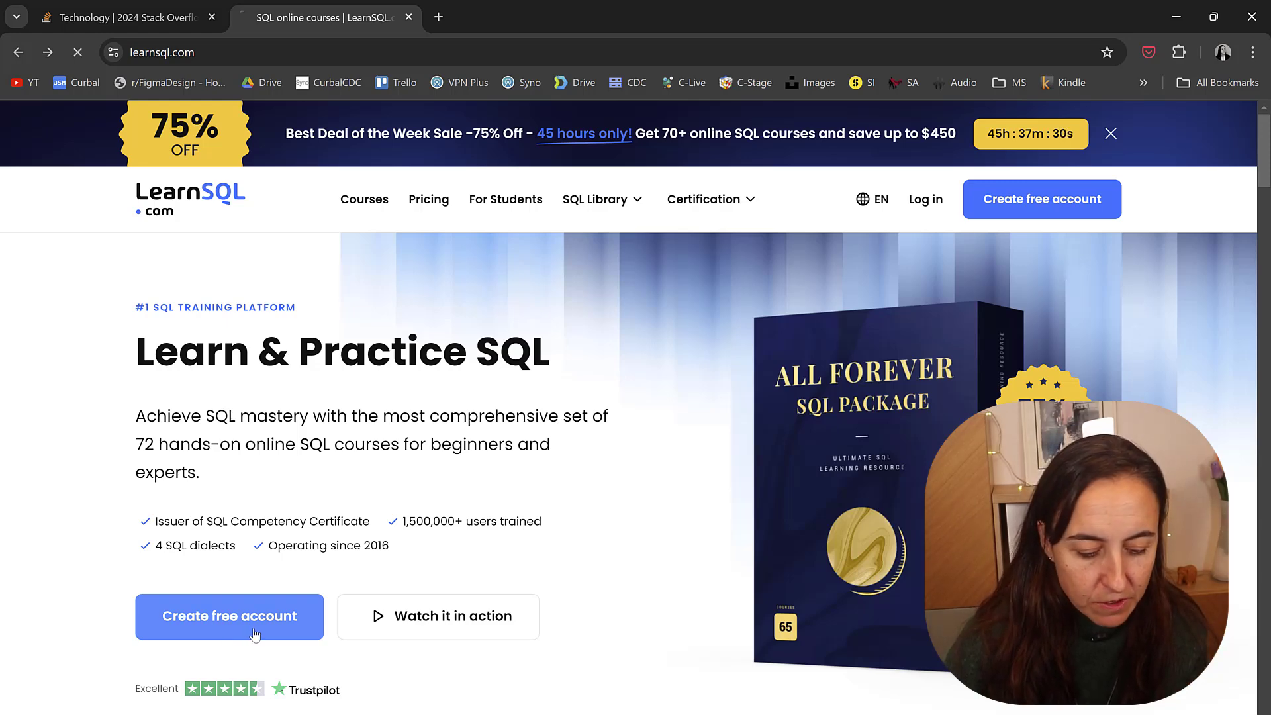
click(230, 616)
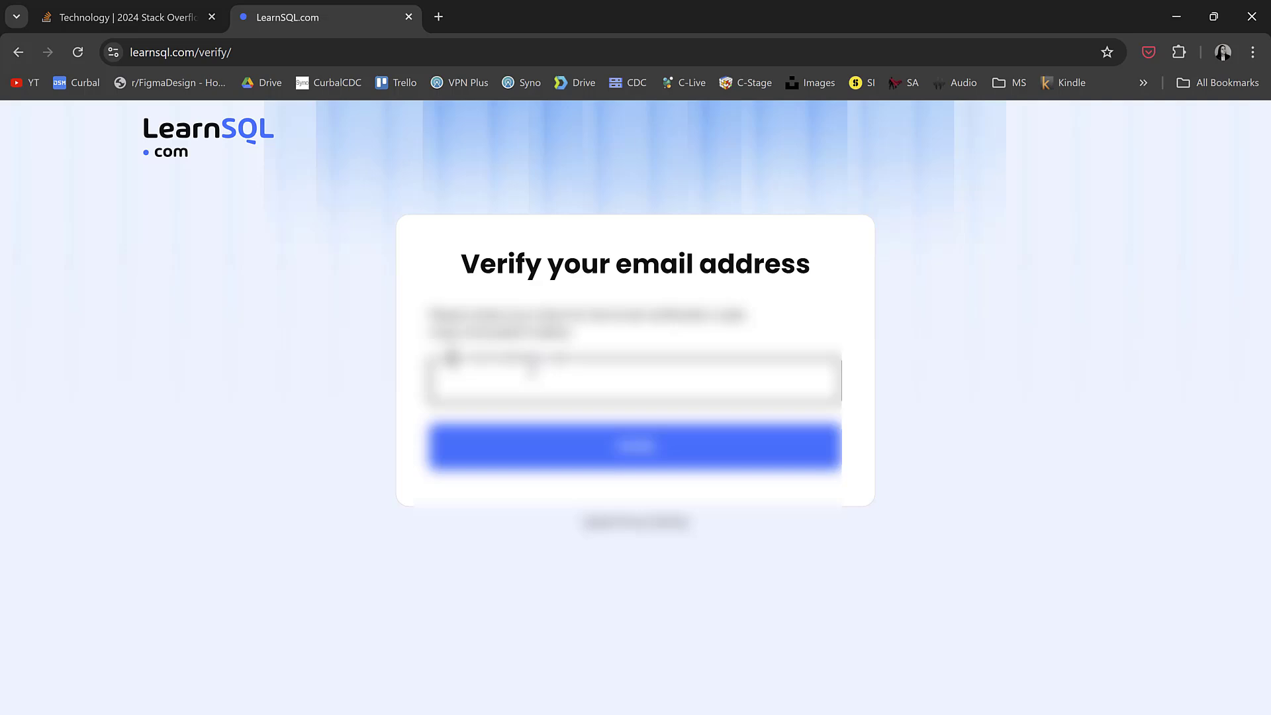
click(634, 445)
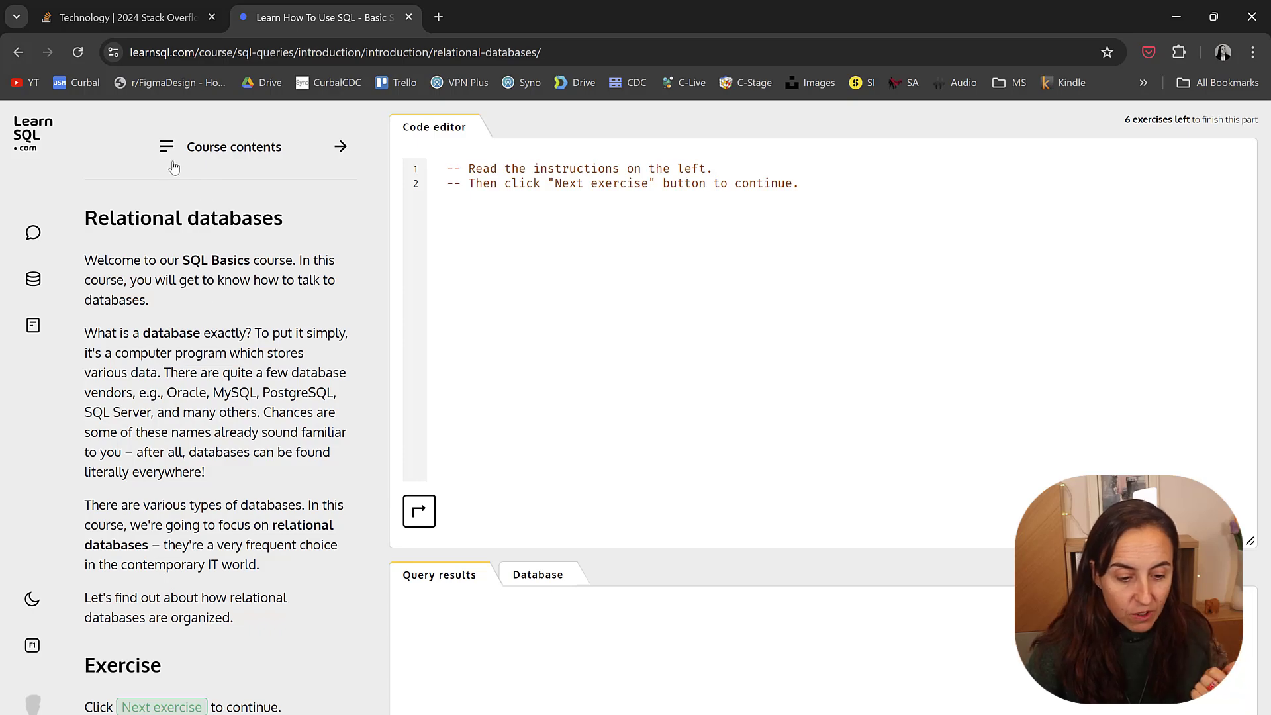
Review the SQL Basics course contents, 129 exercises, then close the overlay.
click(235, 147)
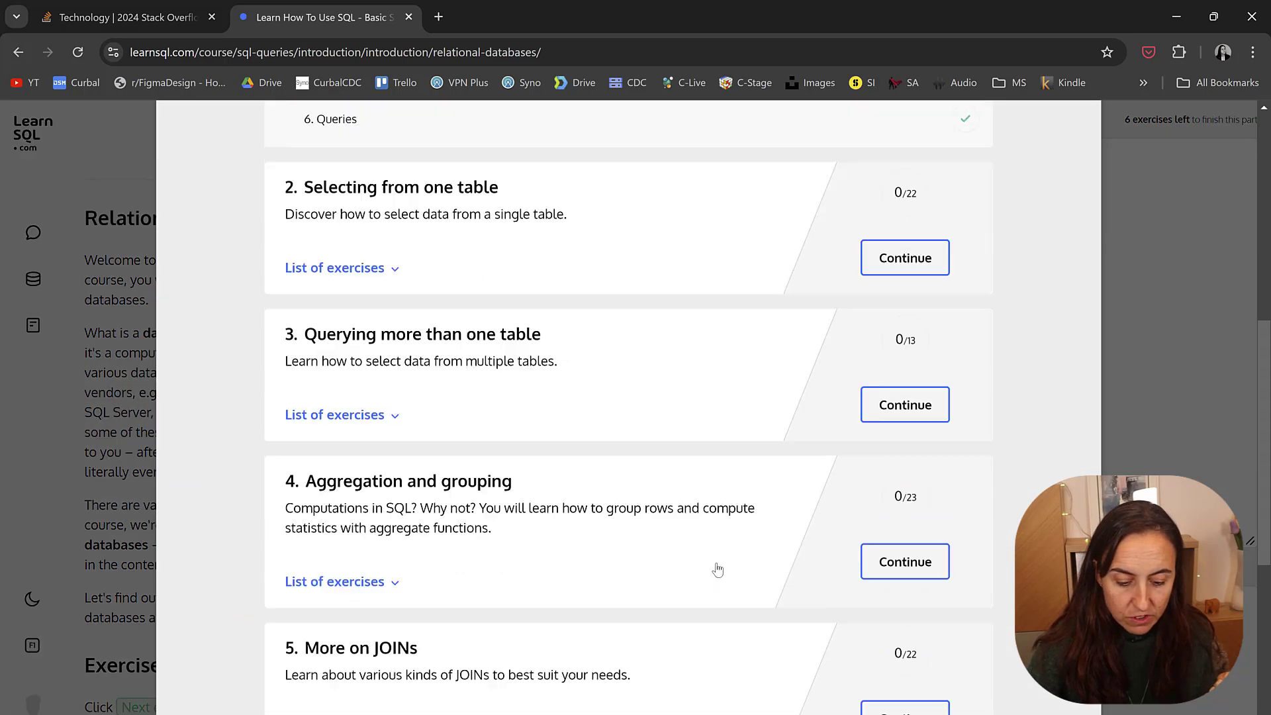
scroll(down, 3)
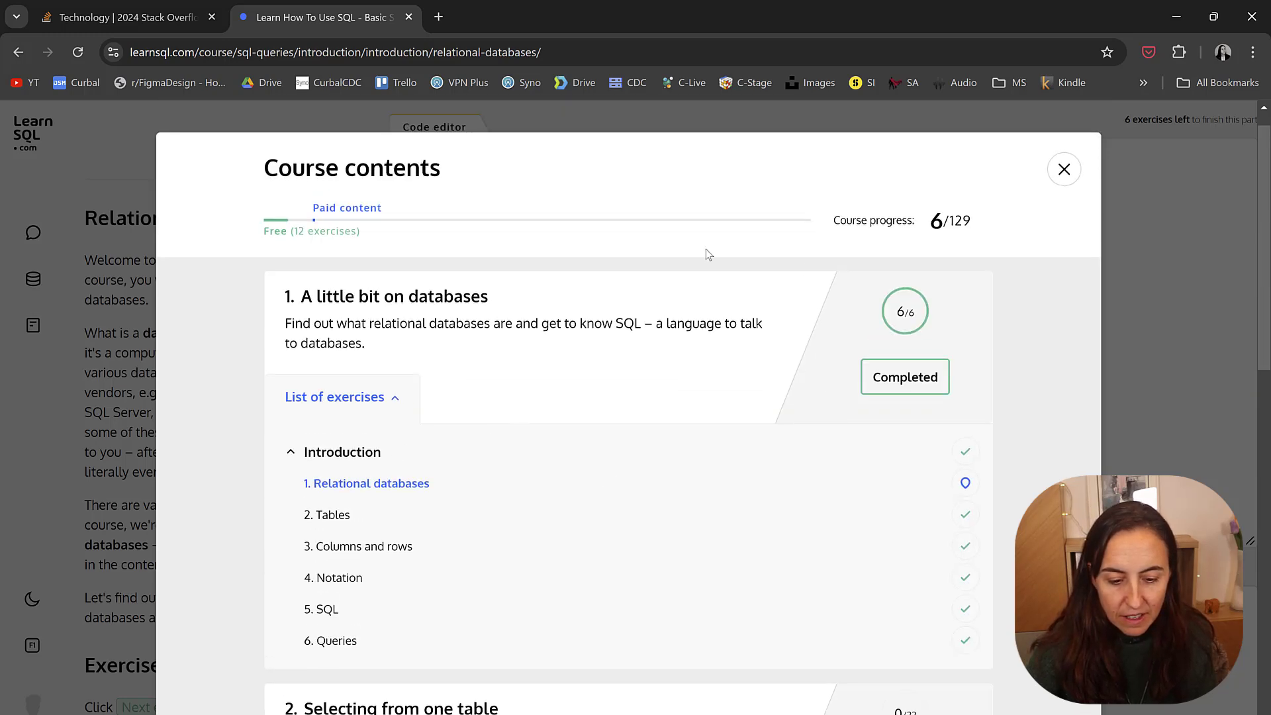
mouse_move(1045, 184)
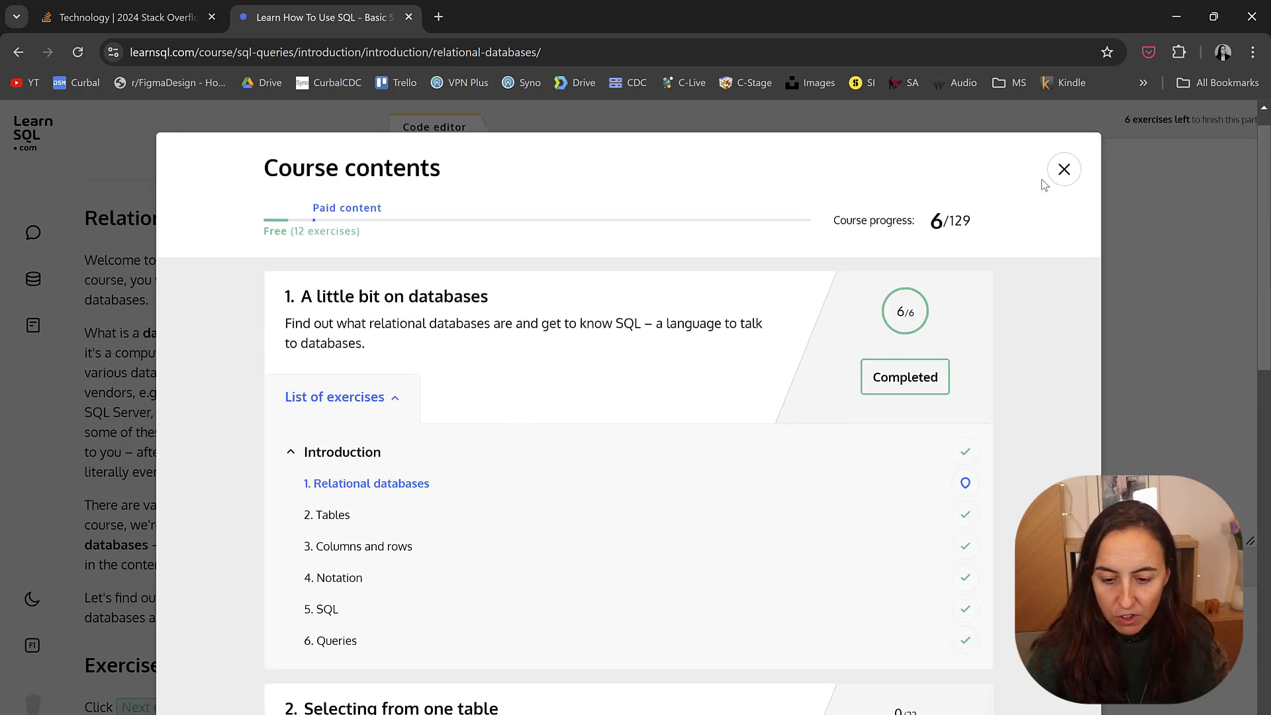
click(1064, 170)
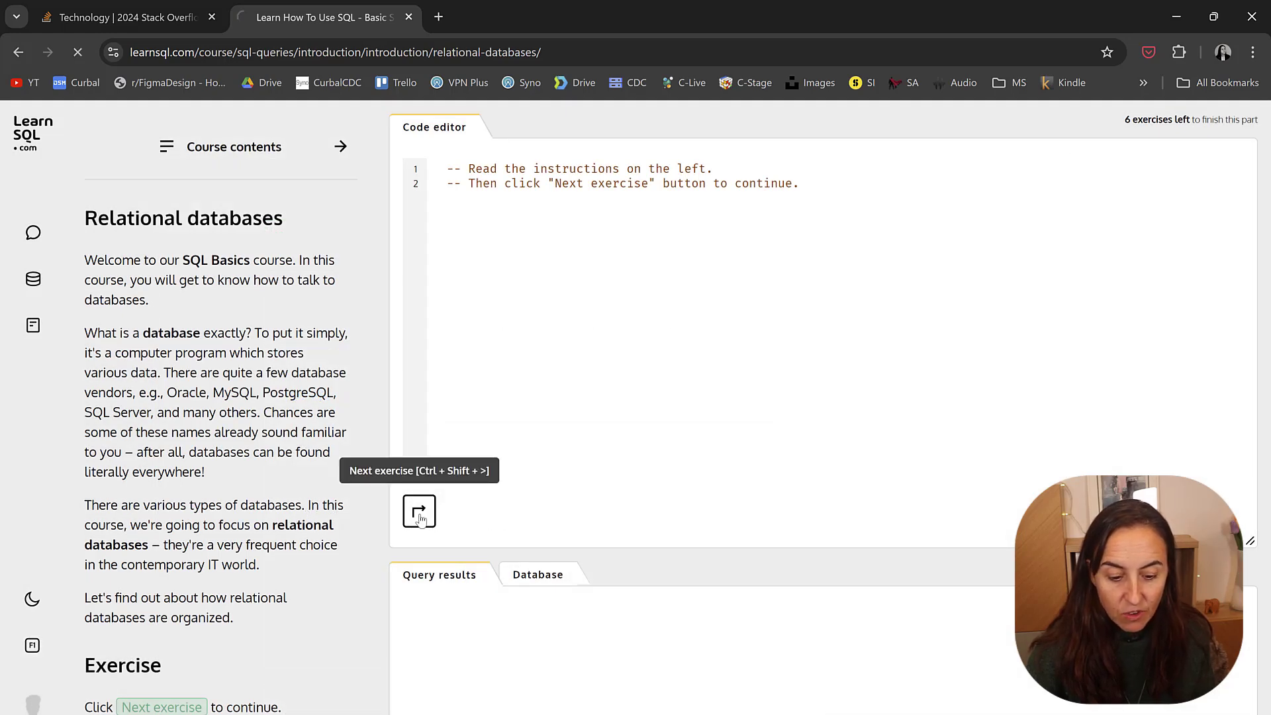
Step from Relational databases through Tables to the Get all data exercise.
click(418, 511)
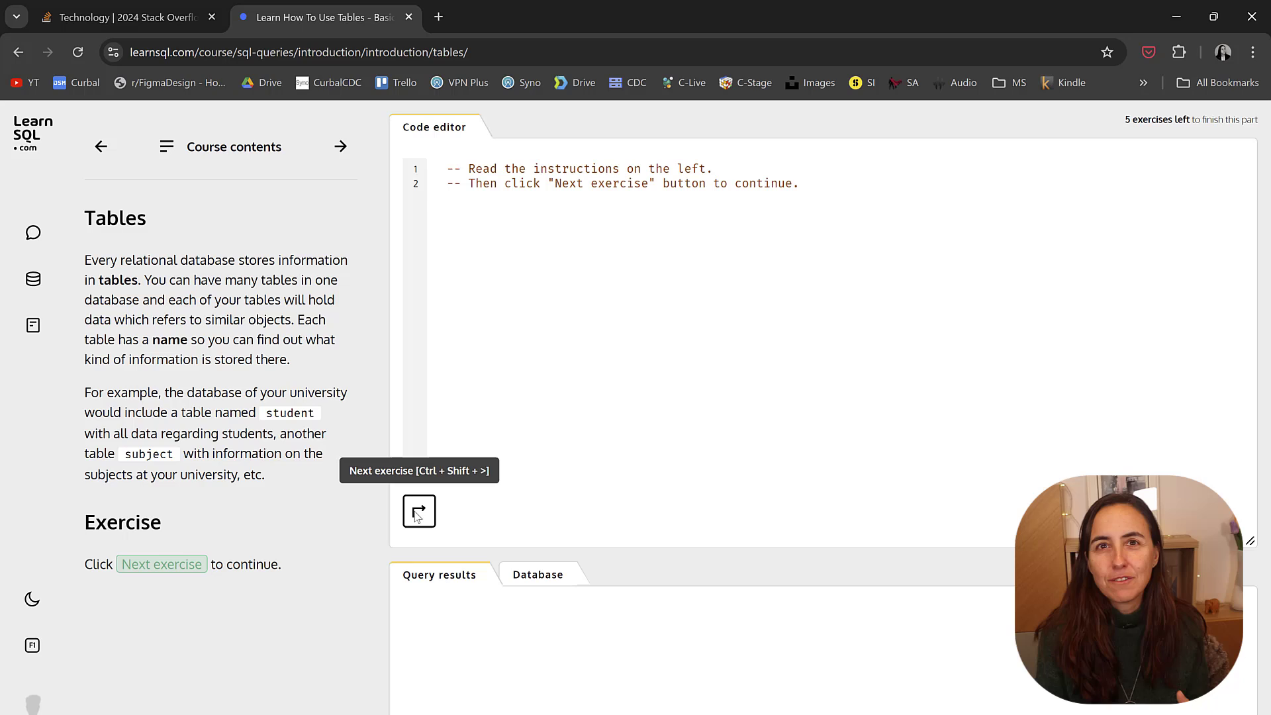
mouse_move(537, 606)
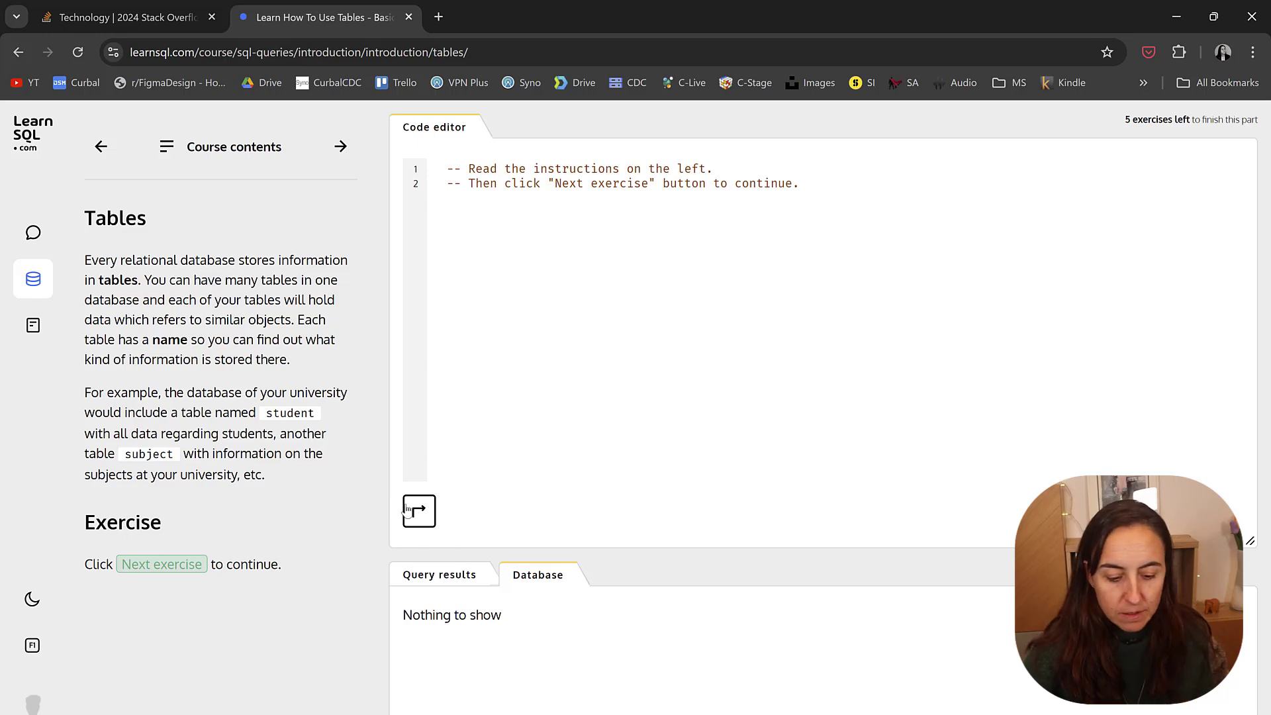
mouse_move(419, 512)
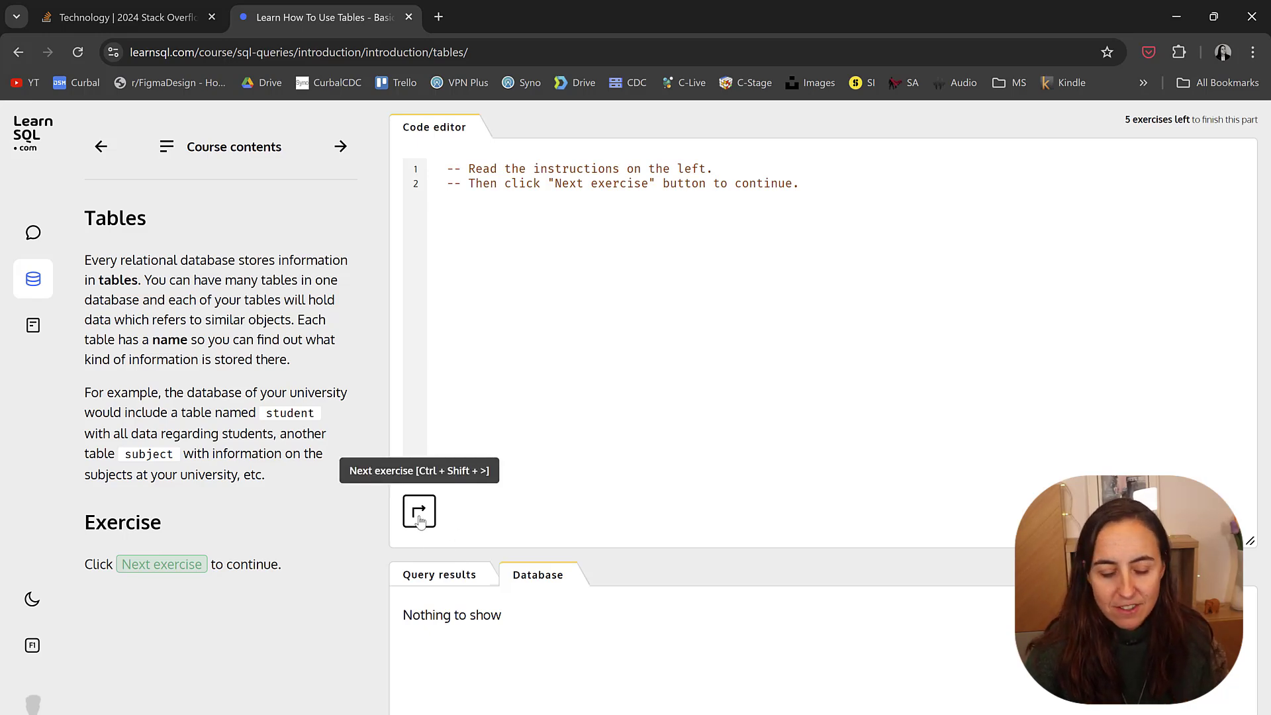
click(419, 512)
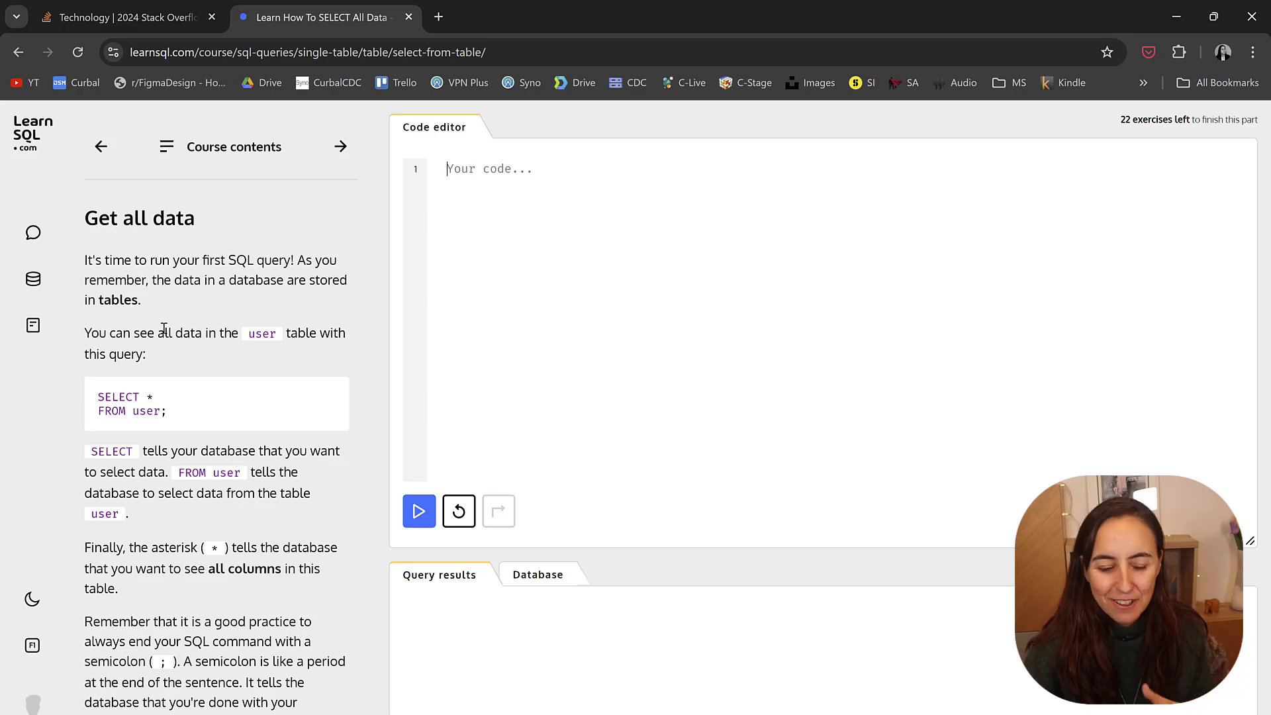
Solve Get all data by running and checking SELECT * from car.
scroll(down, 3)
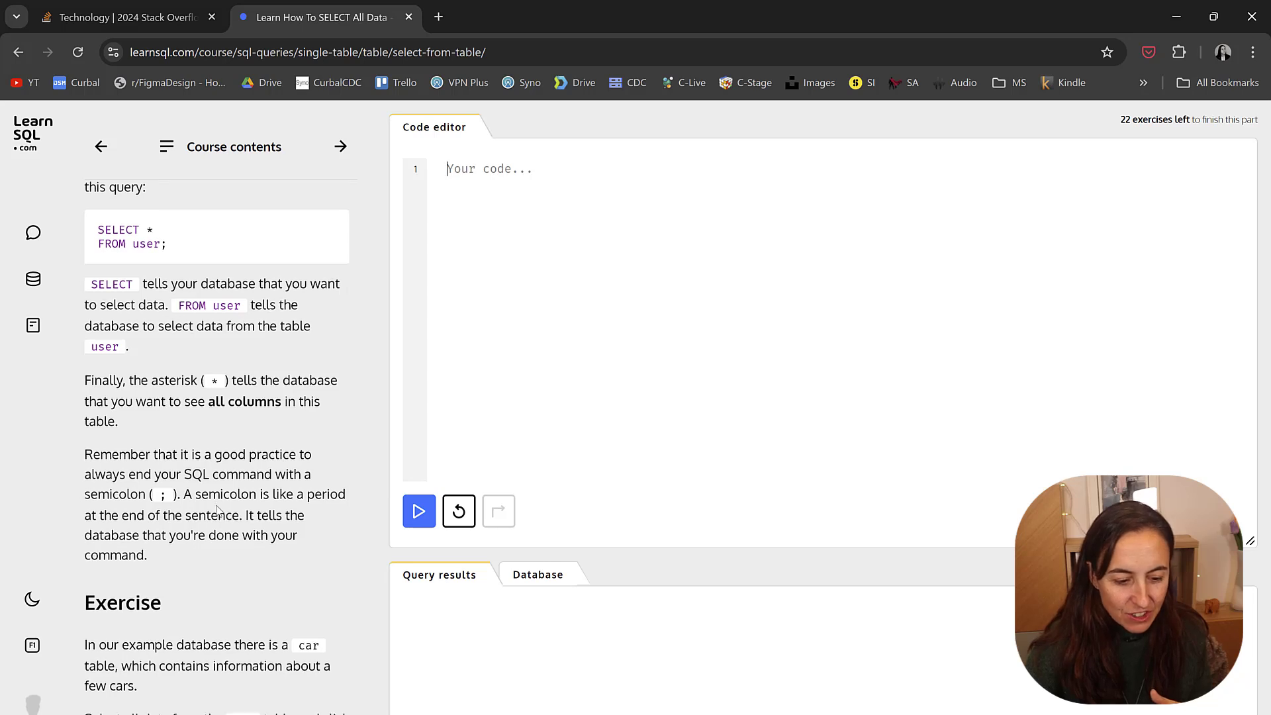
scroll(down, 3)
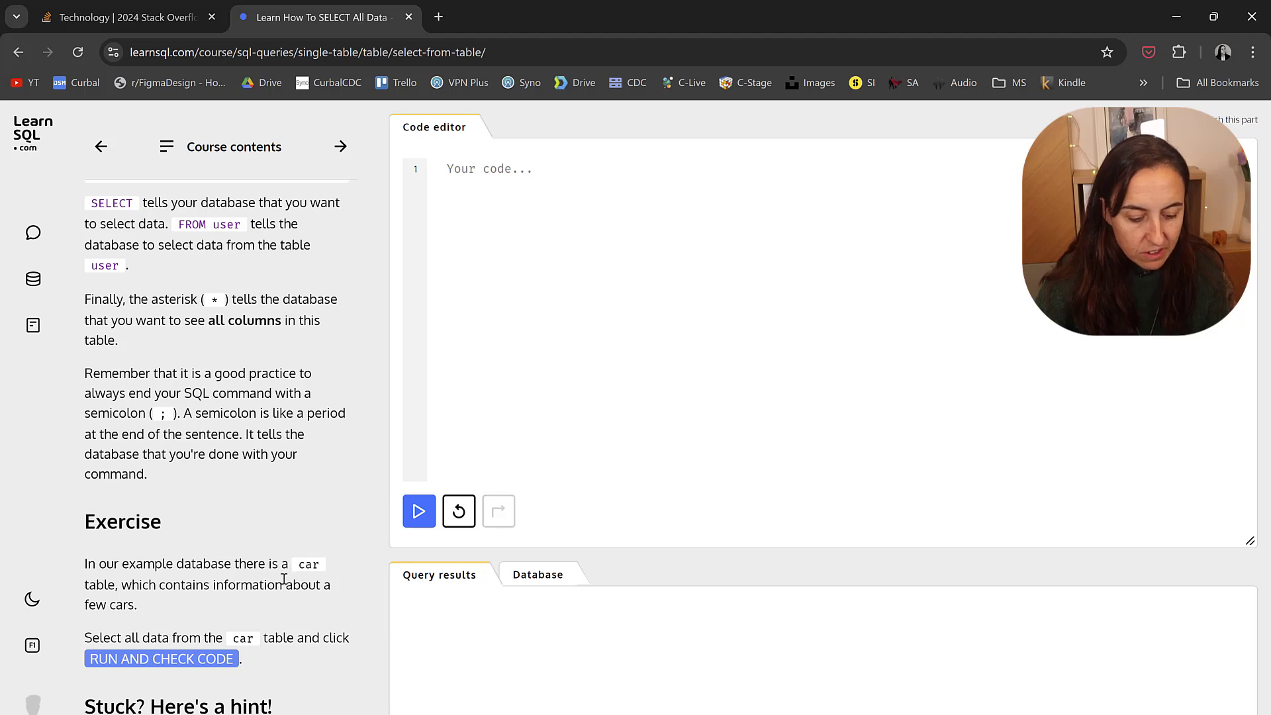
mouse_move(239, 653)
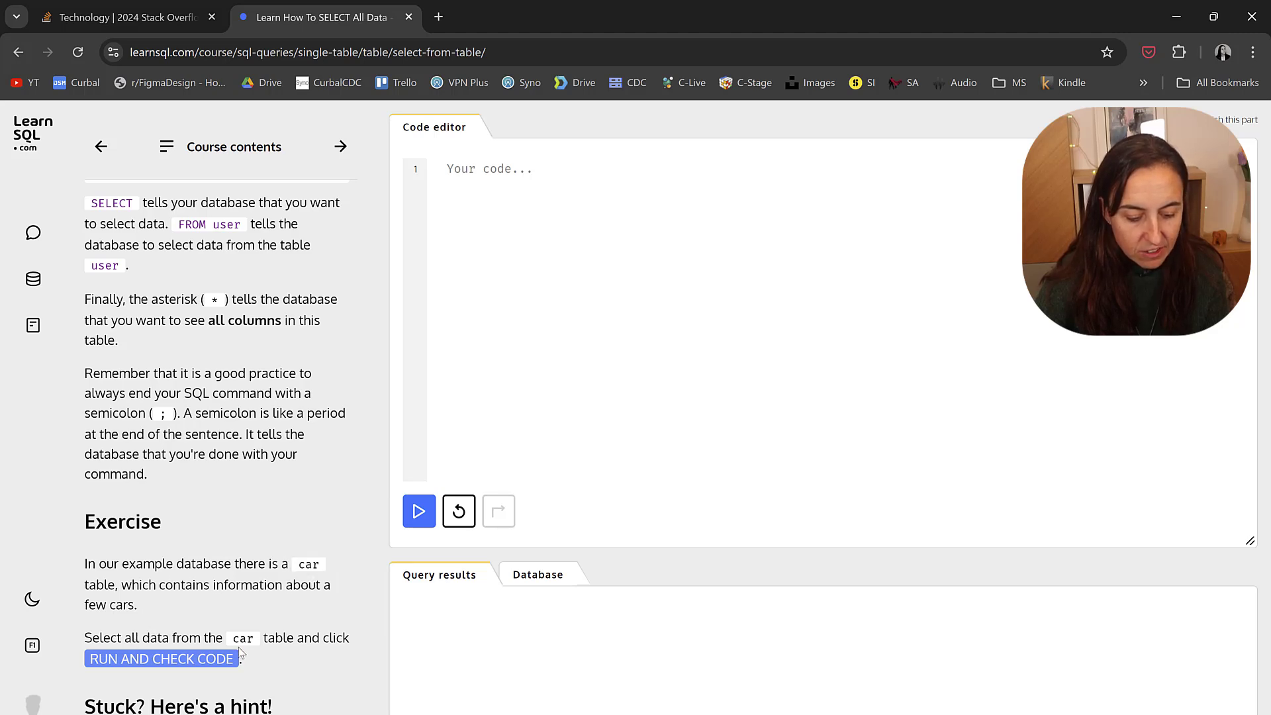
text(sel)
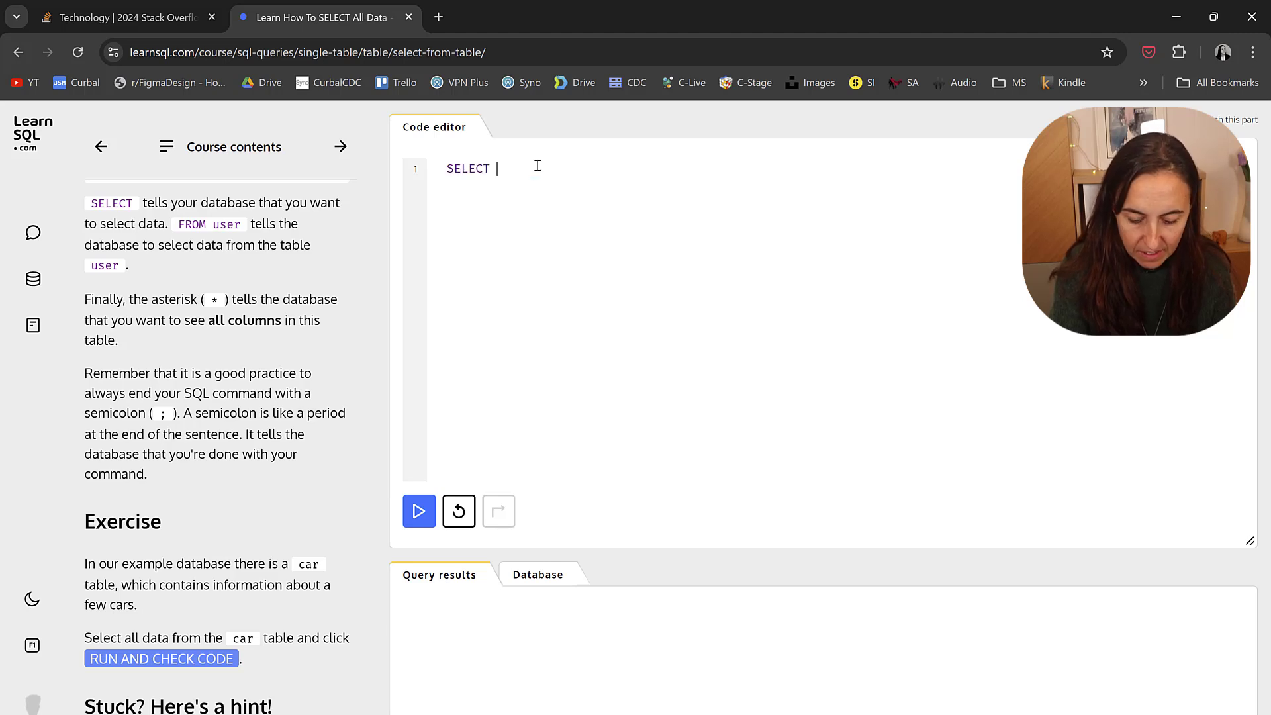
text(* from car)
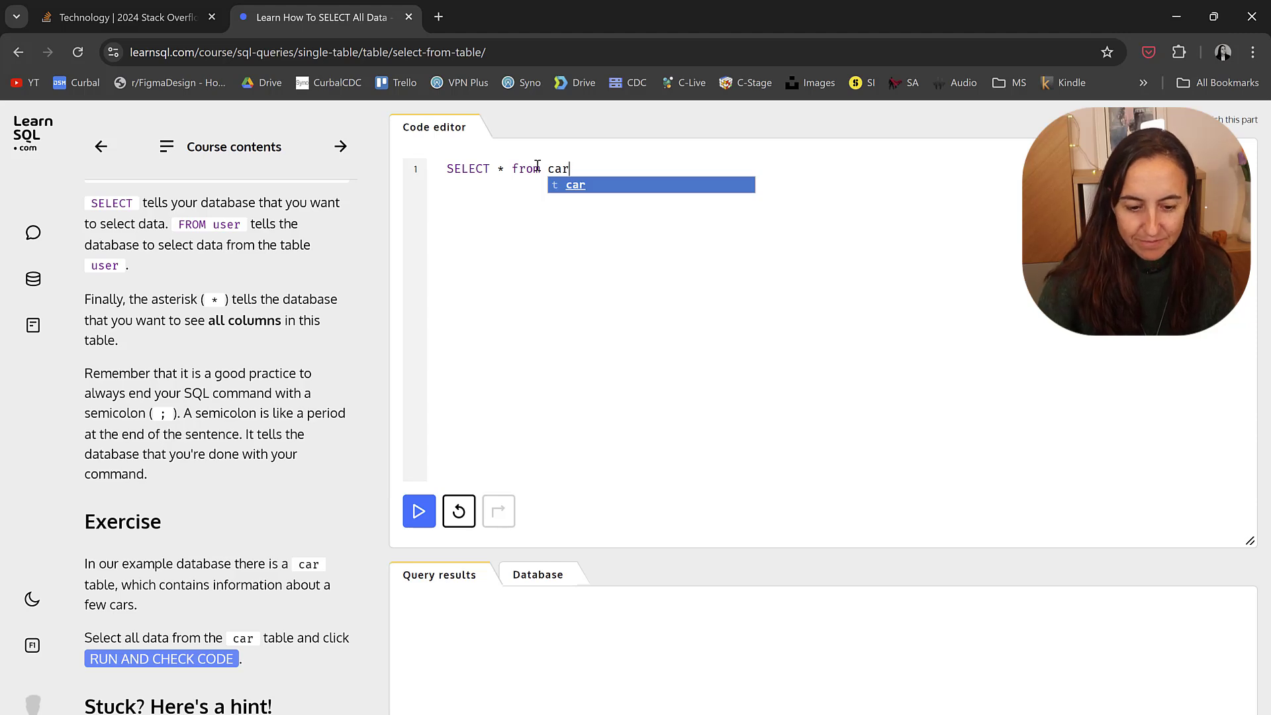
click(418, 510)
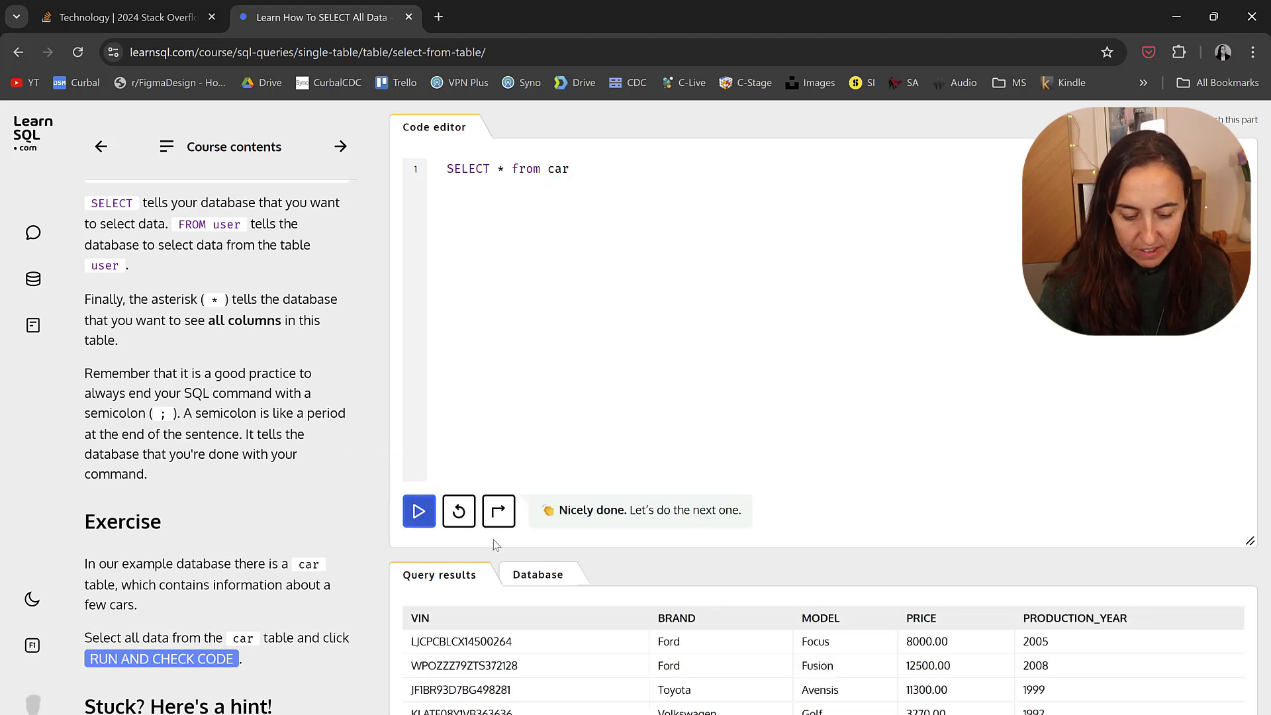
View the car table in the Database tab.
scroll(down, 3)
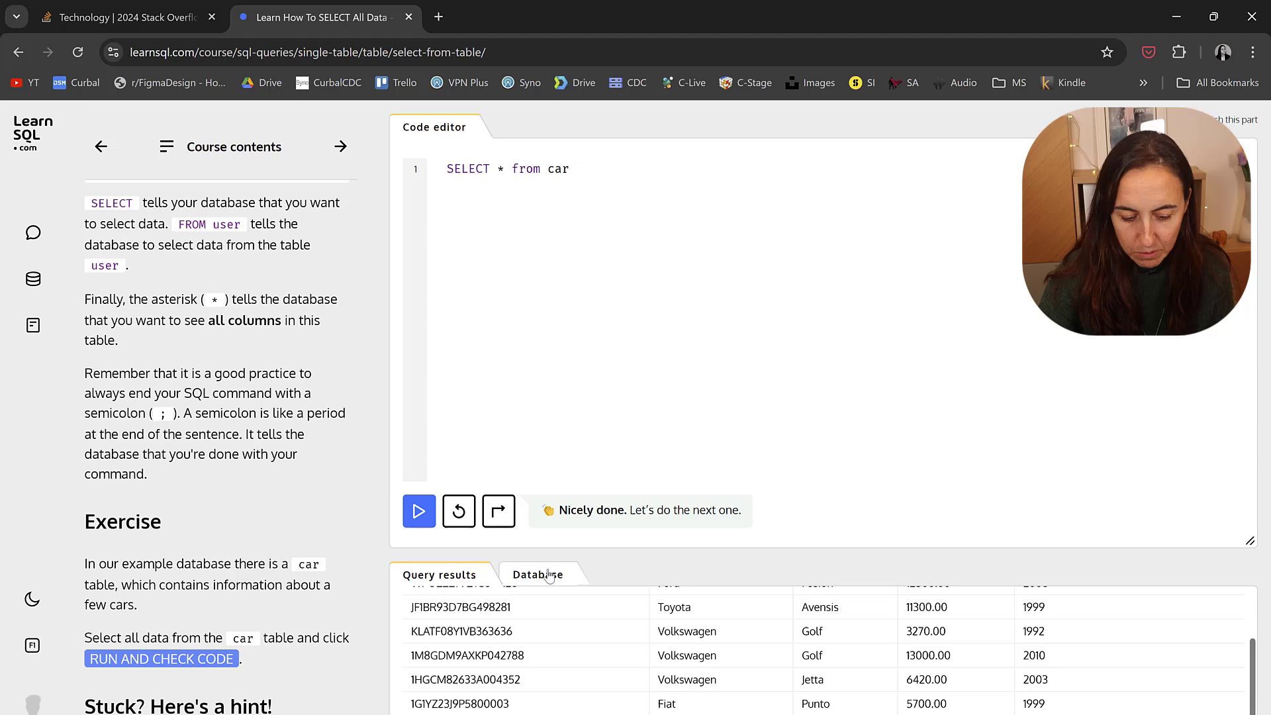
click(538, 574)
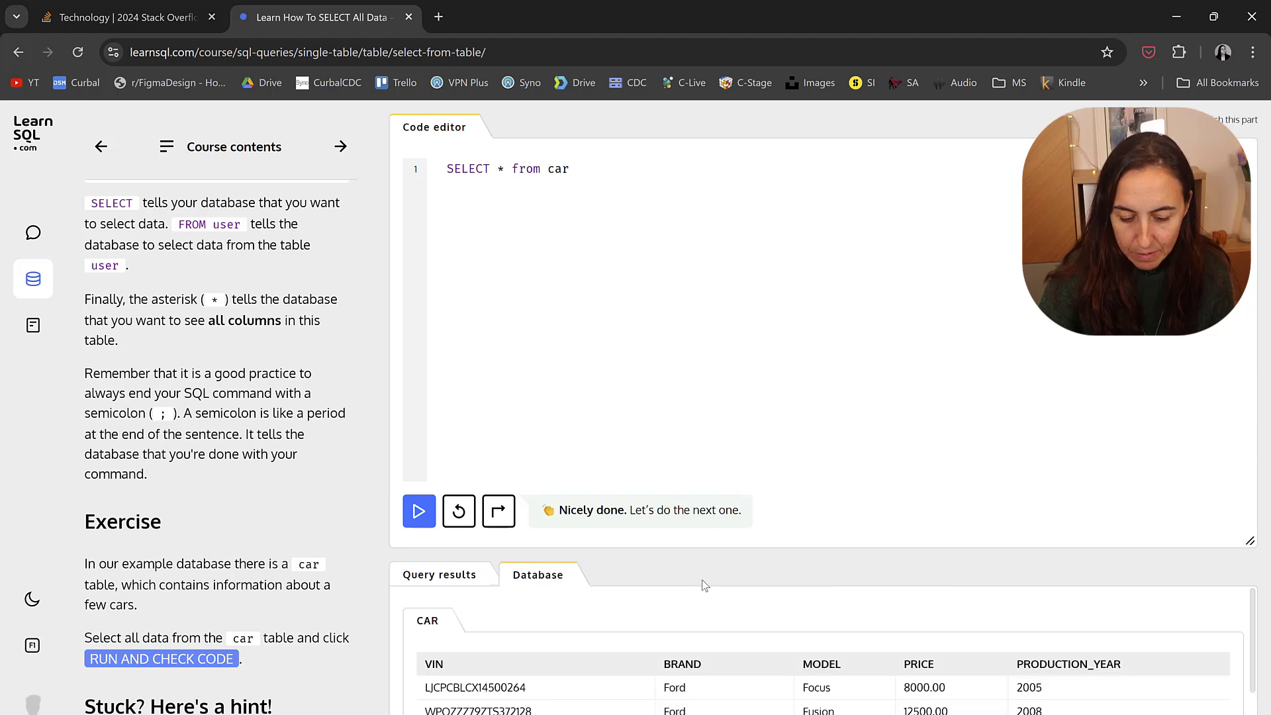
scroll(down, 3)
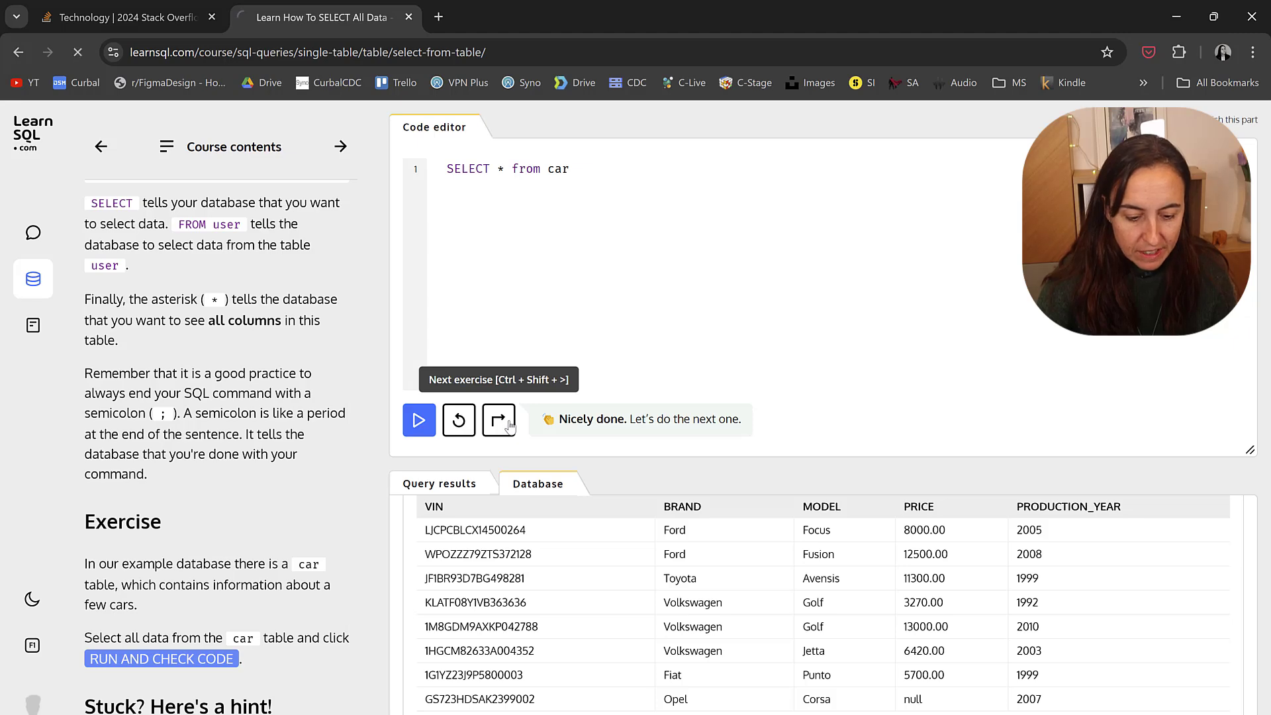
Go to Select one column and pass it with select brand from car.
click(499, 420)
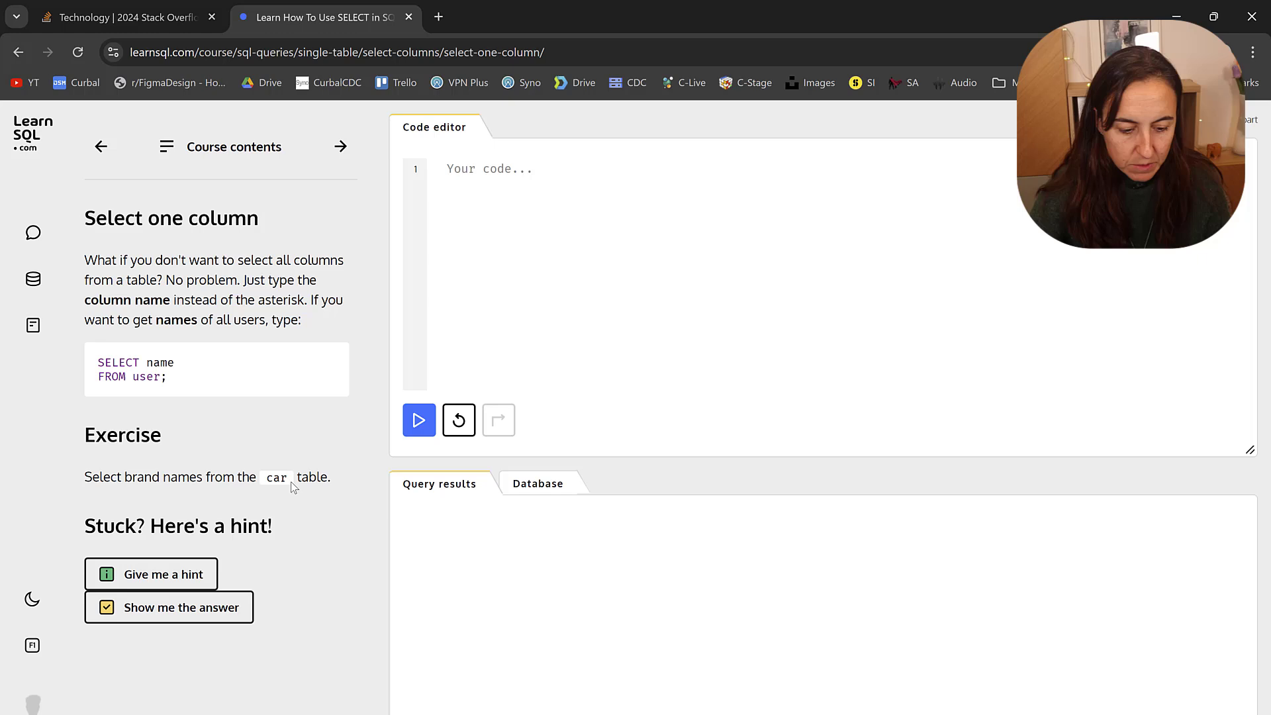
click(537, 483)
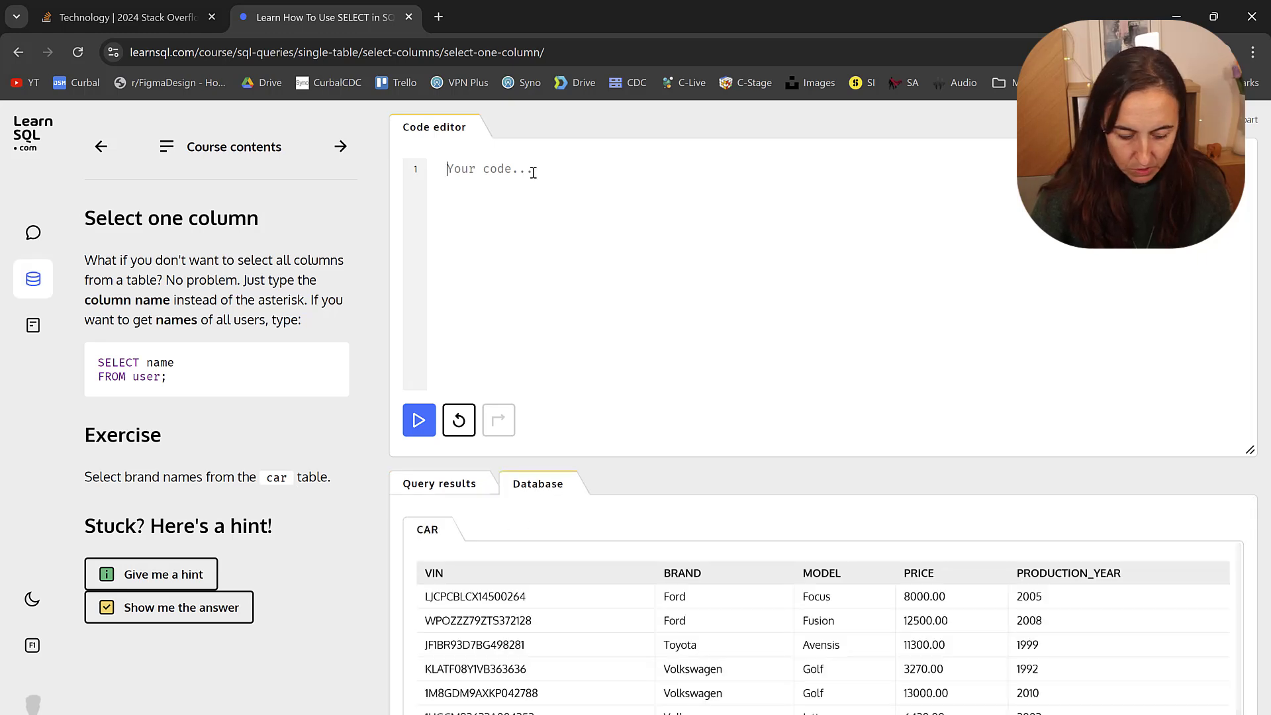
text(select br)
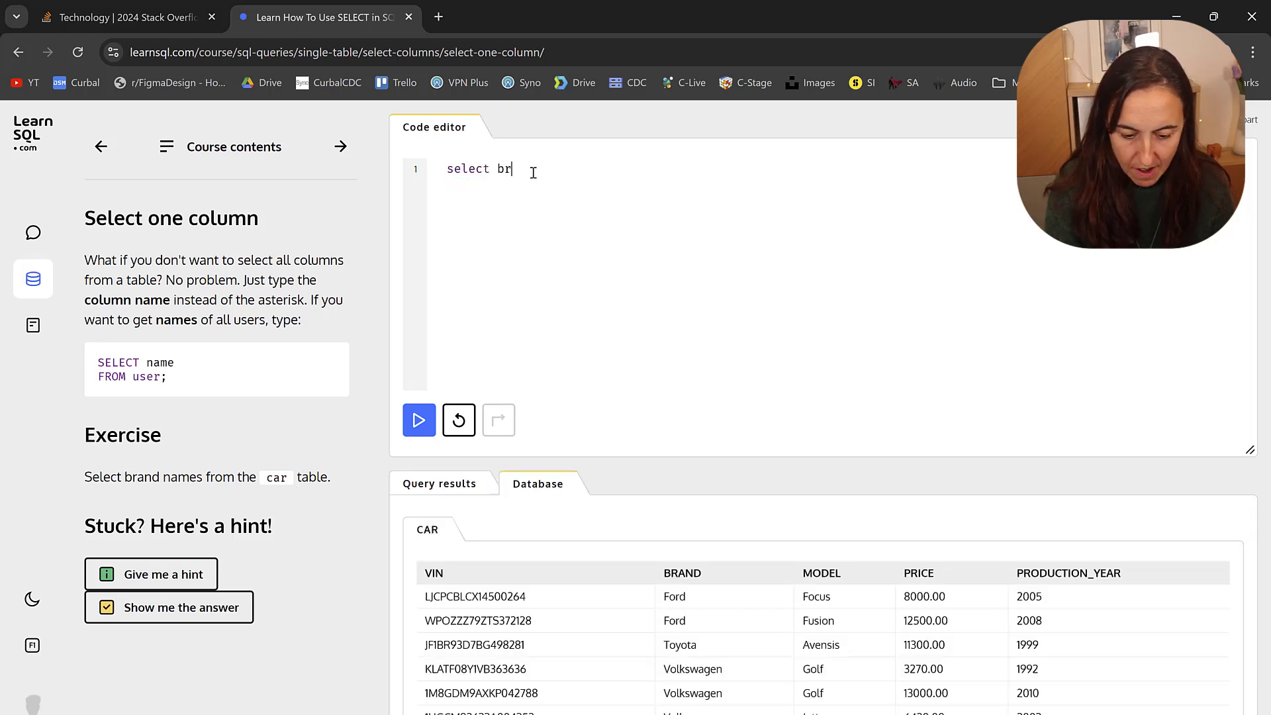
text(and from ca)
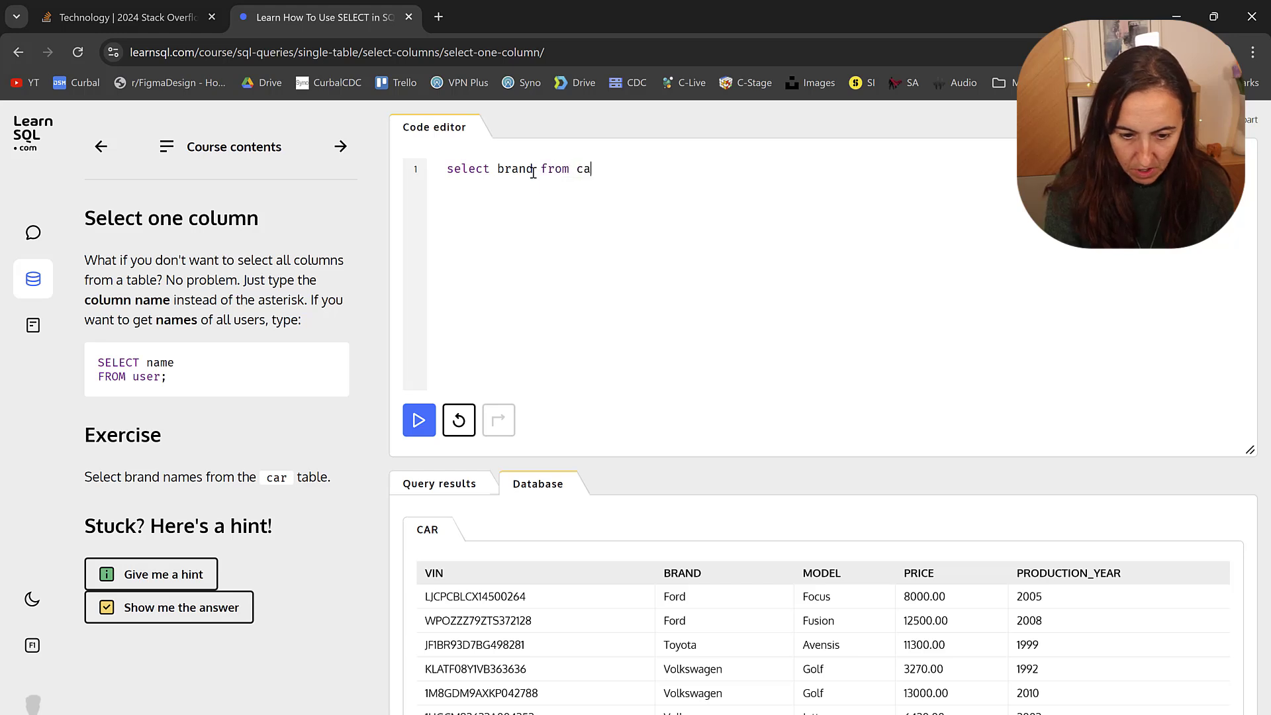
click(419, 419)
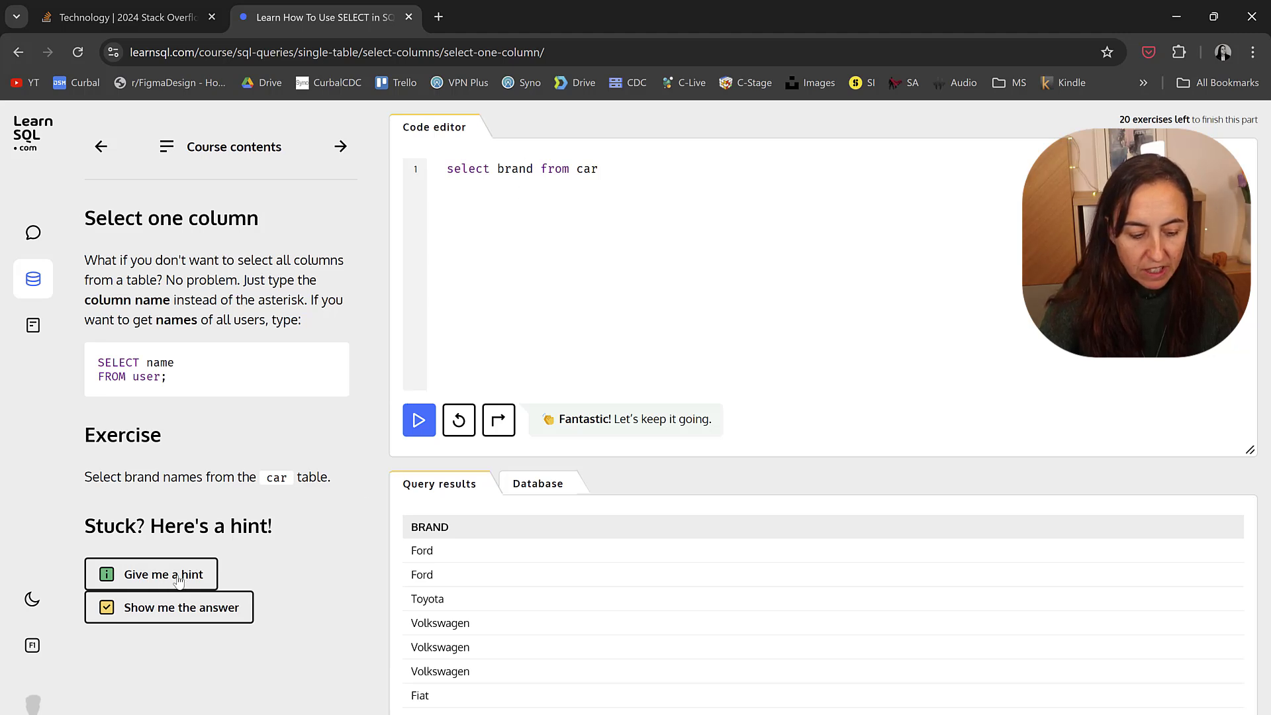
Reveal the answer SELECT brand FROM car, then continue to Select many columns.
click(168, 608)
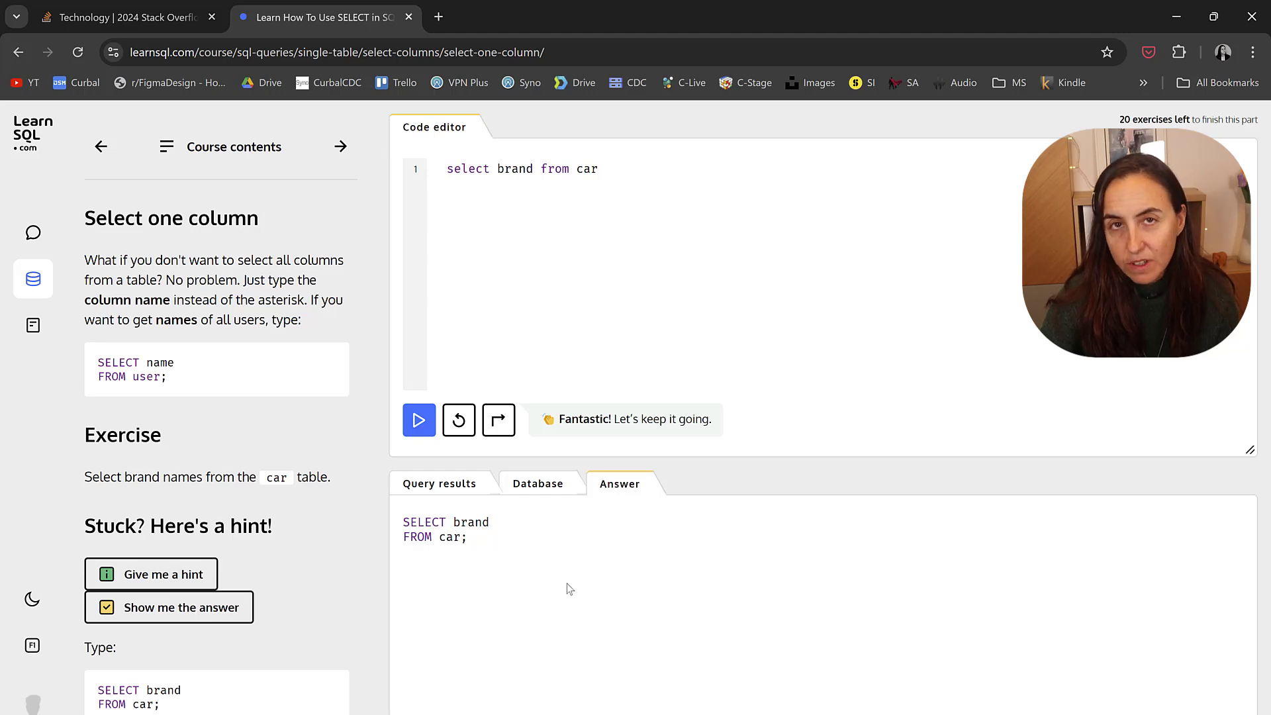
mouse_move(575, 586)
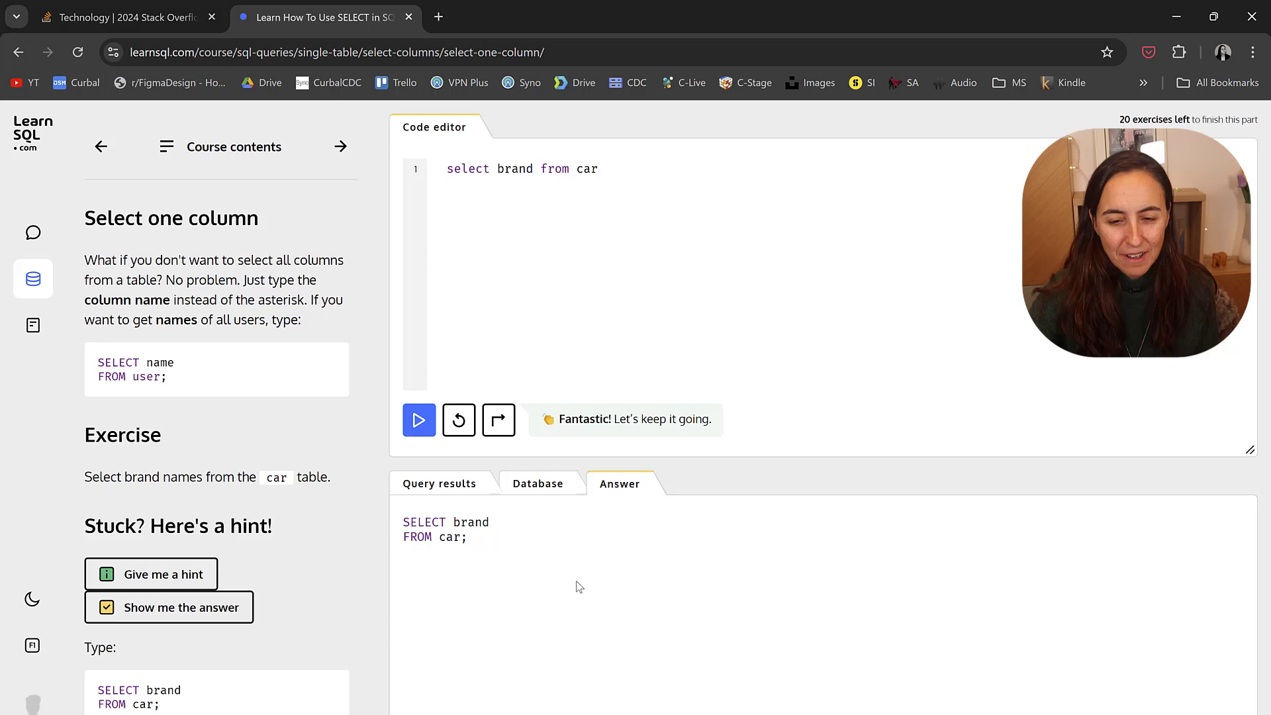
mouse_move(525, 447)
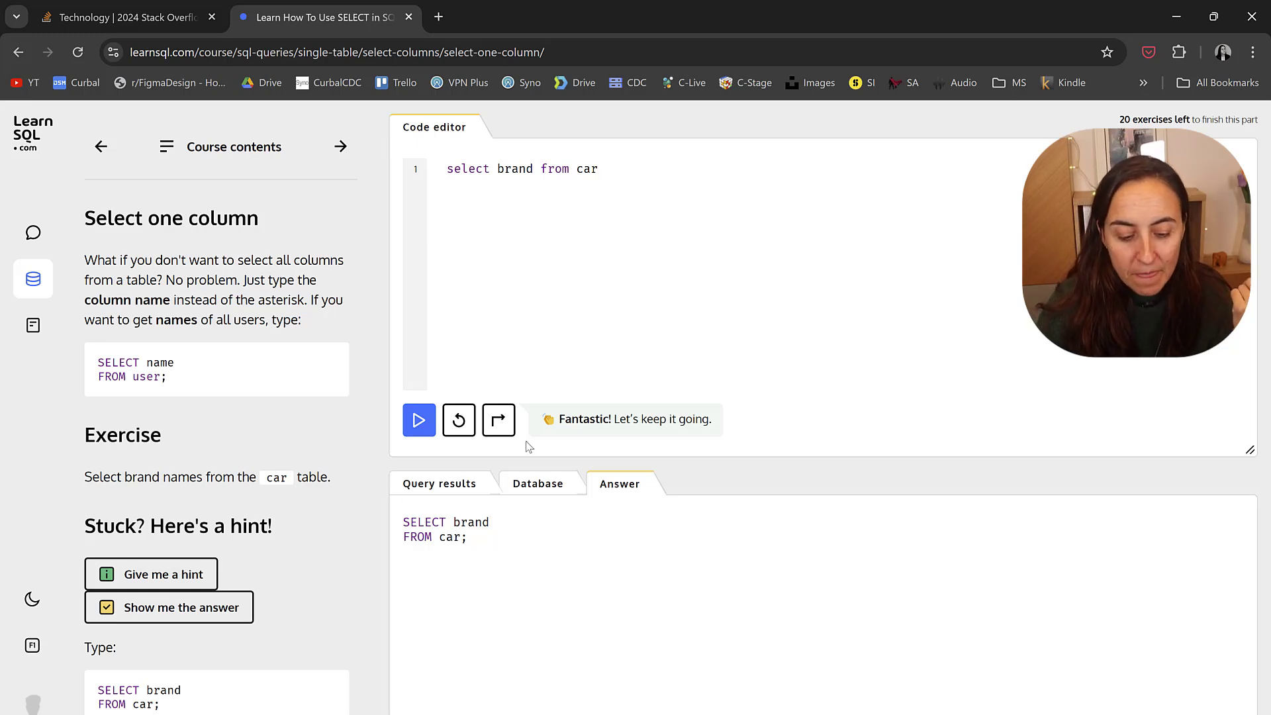
click(340, 147)
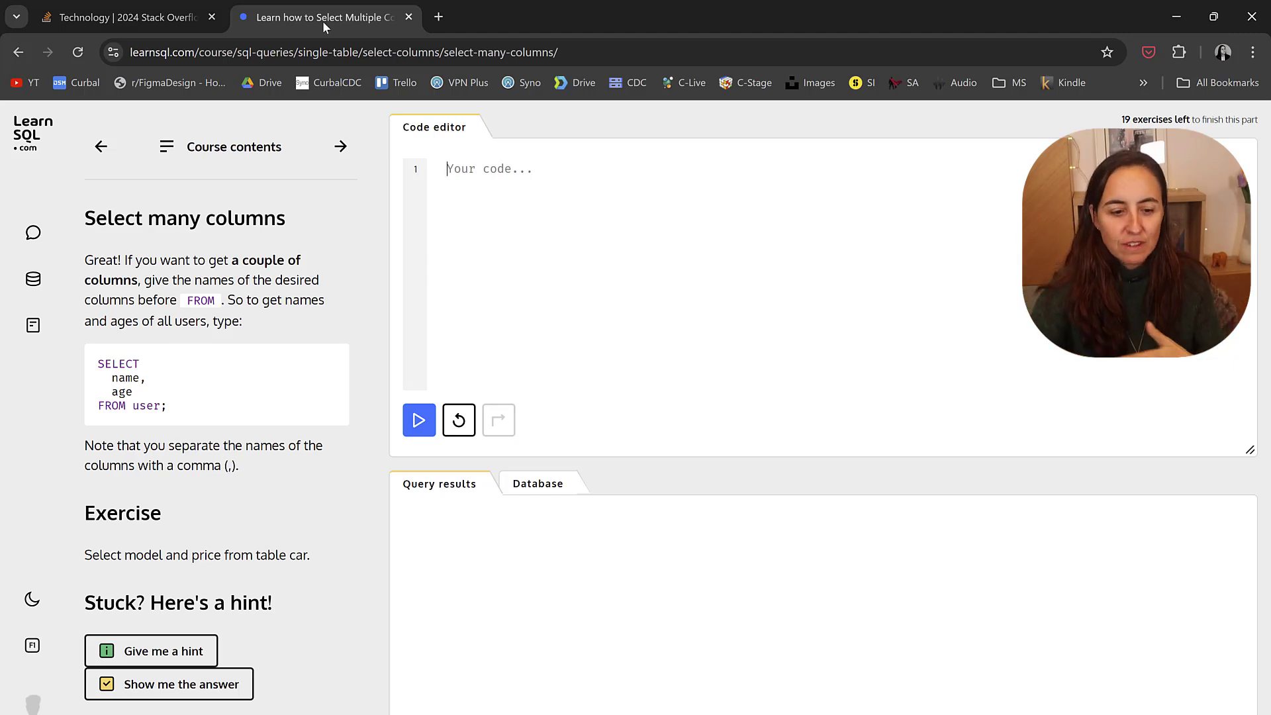
click(234, 147)
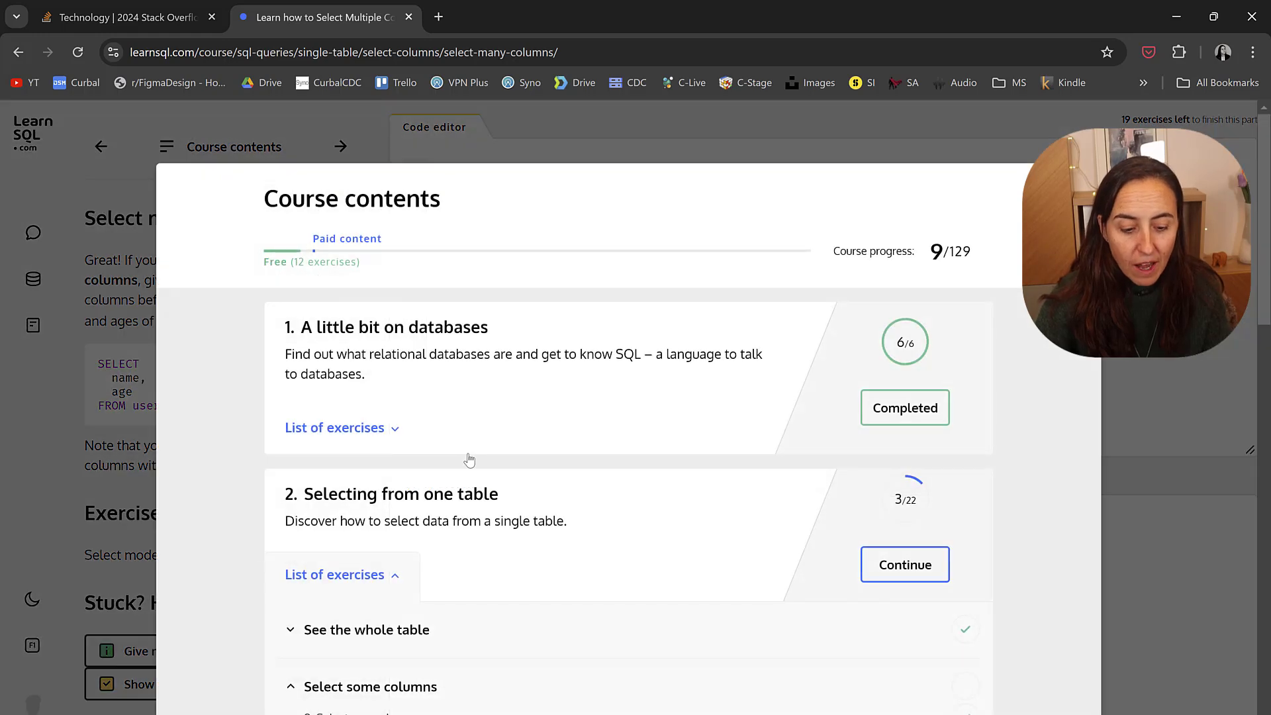
scroll(down, 3)
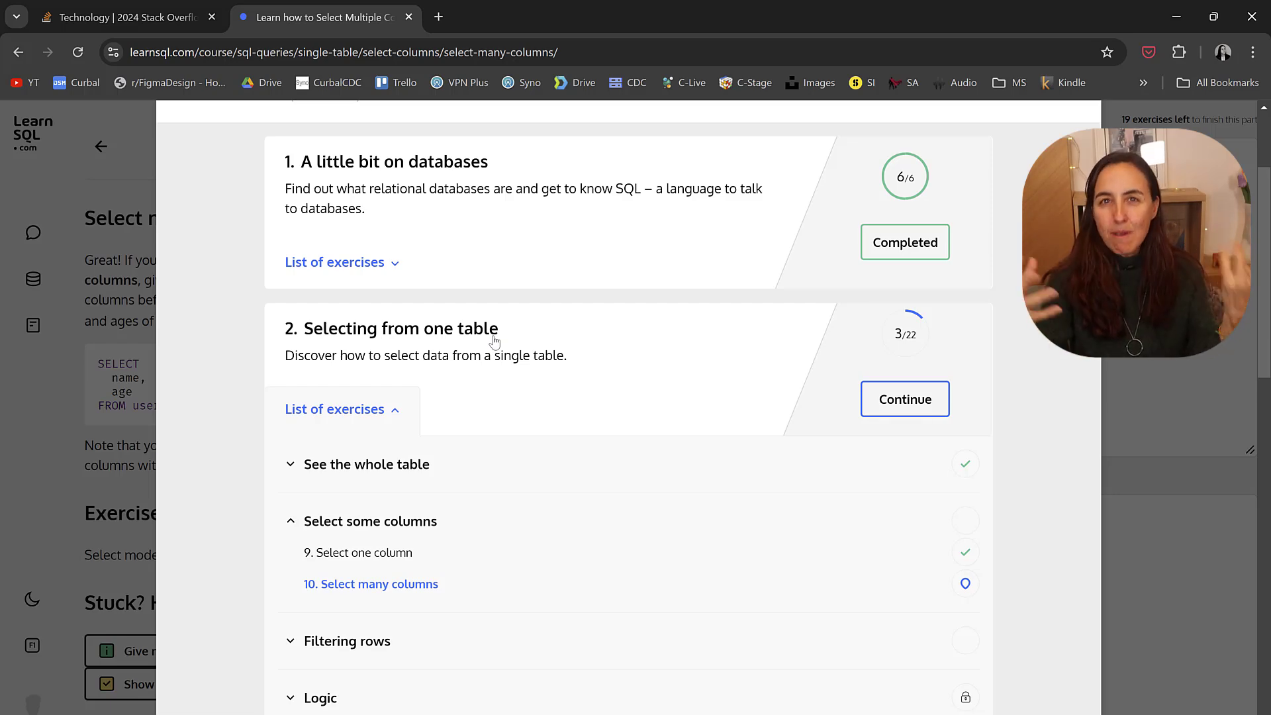
click(364, 552)
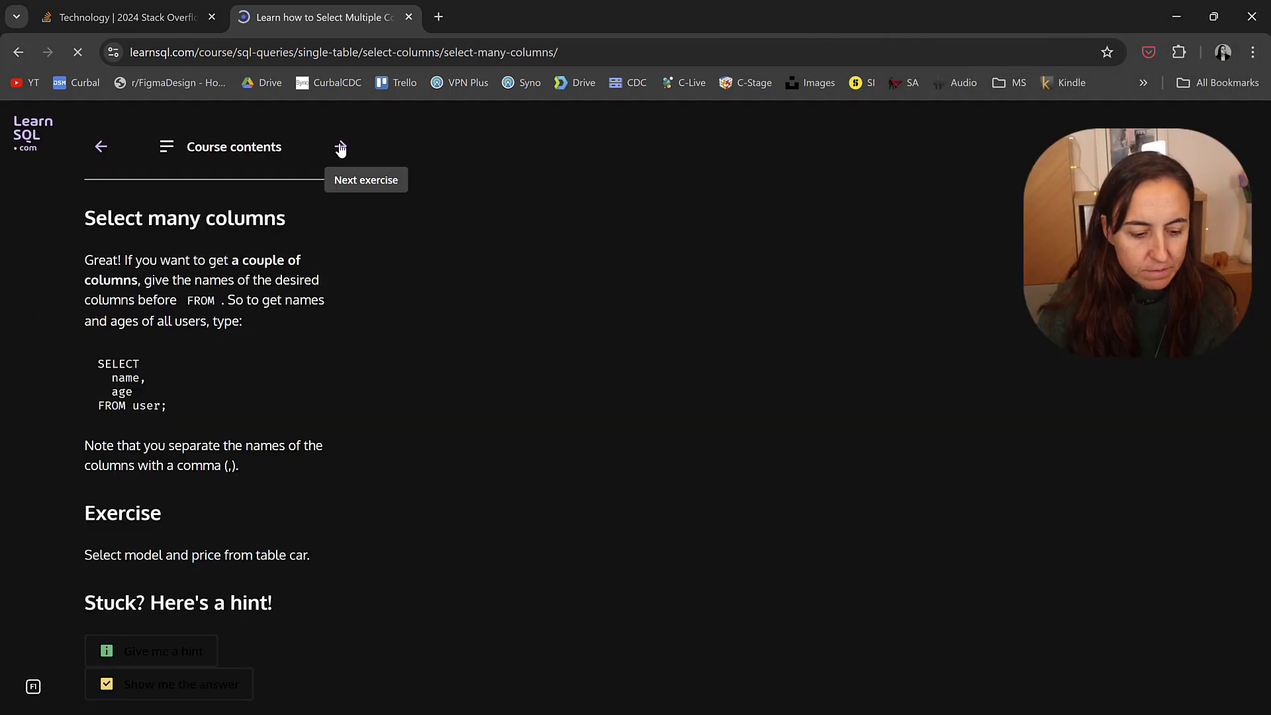
Skip sixteen exercises, from Select only a few rows to Basic mathematical operators.
click(340, 147)
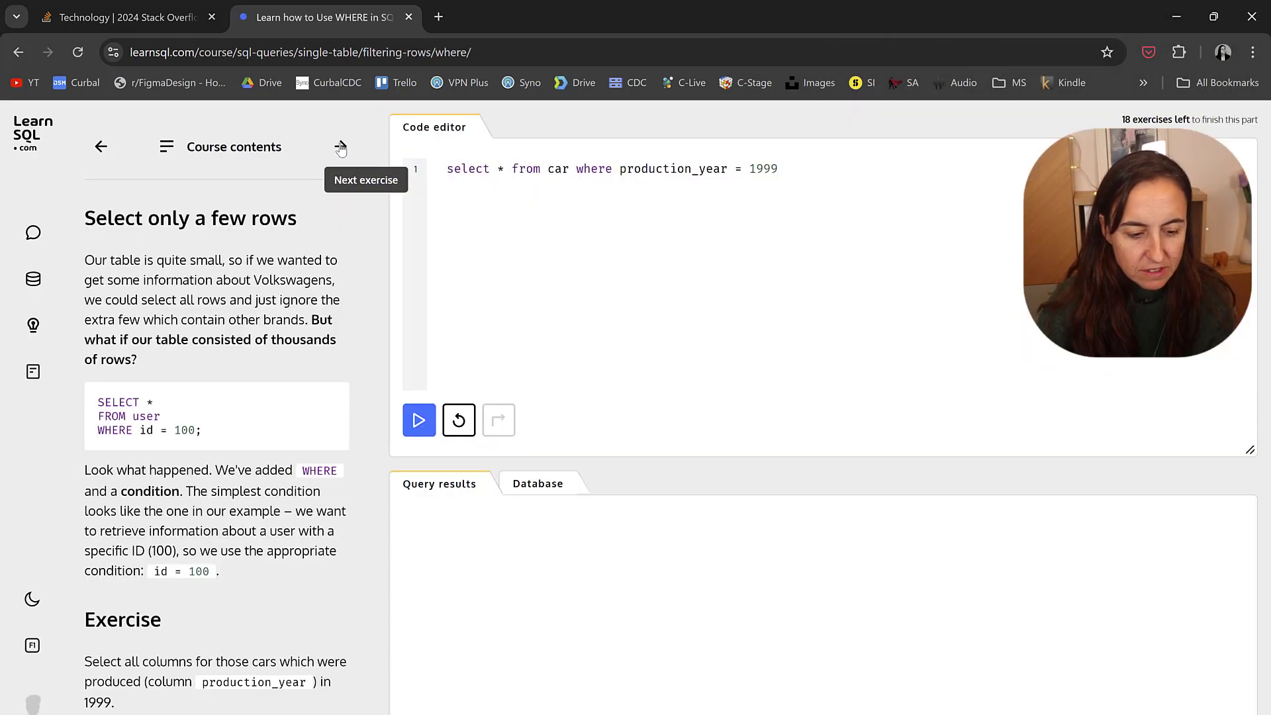
click(365, 180)
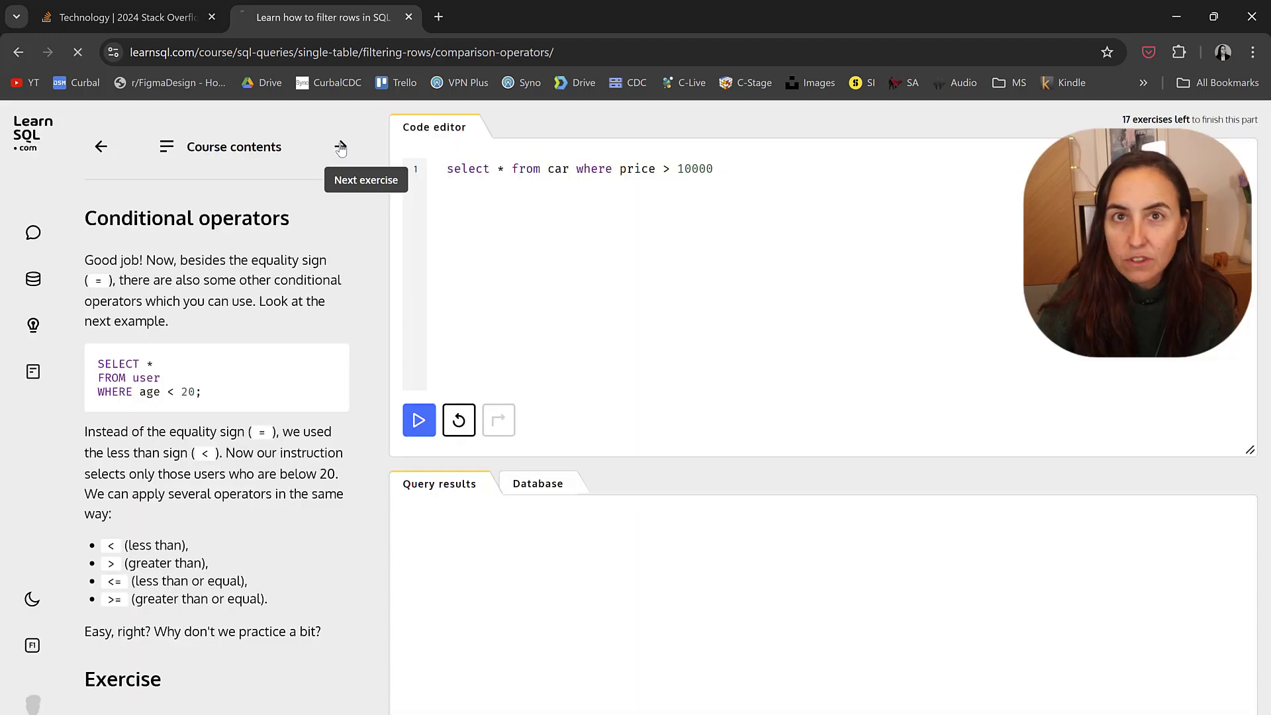
click(340, 147)
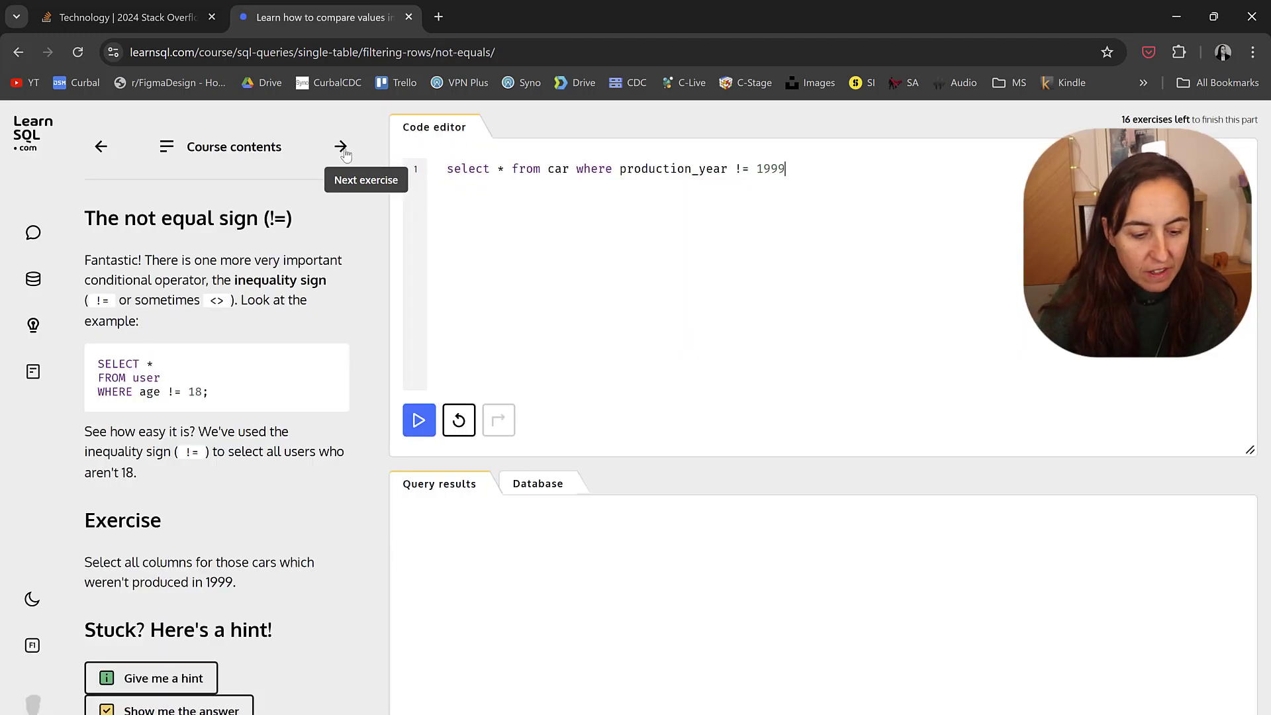
click(341, 147)
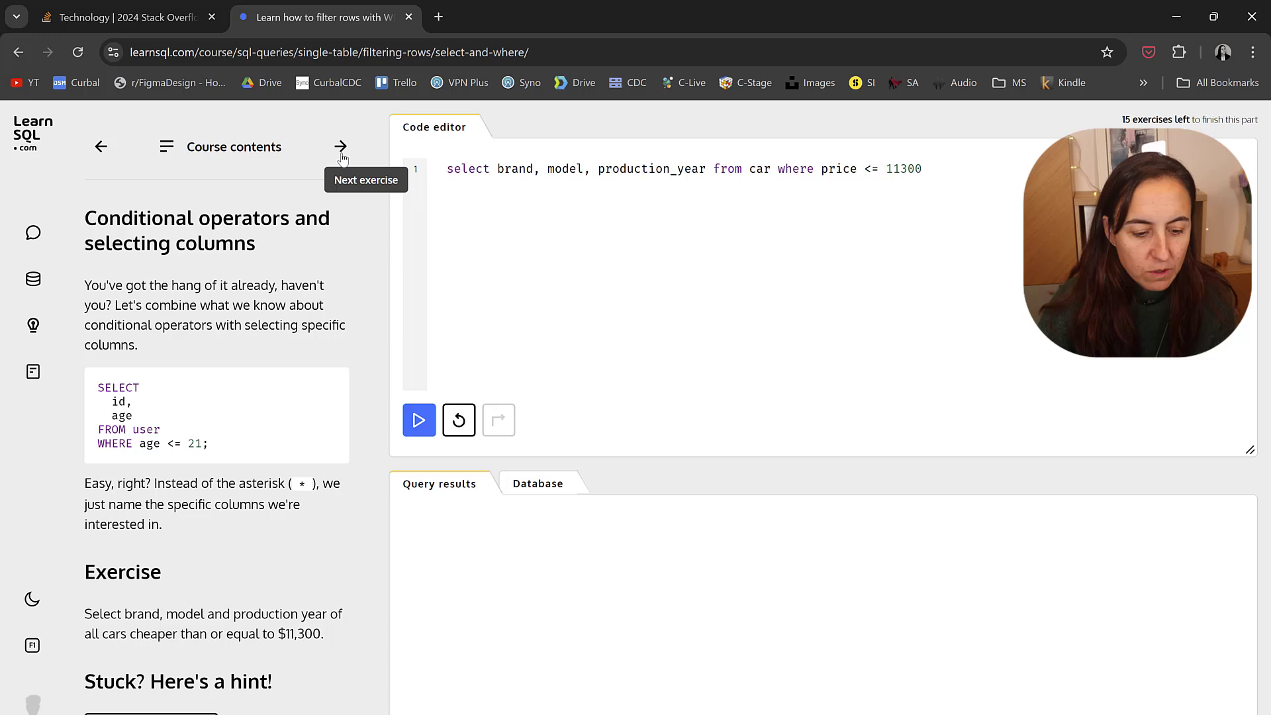
click(341, 146)
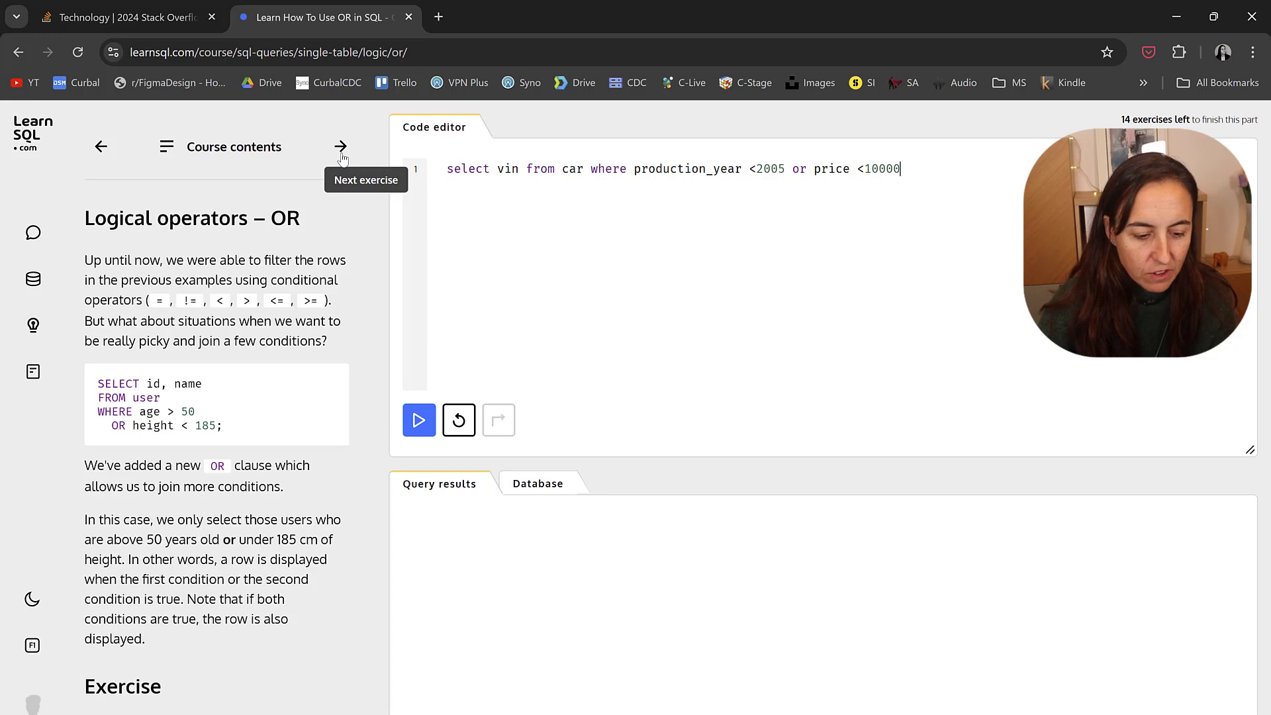
click(340, 147)
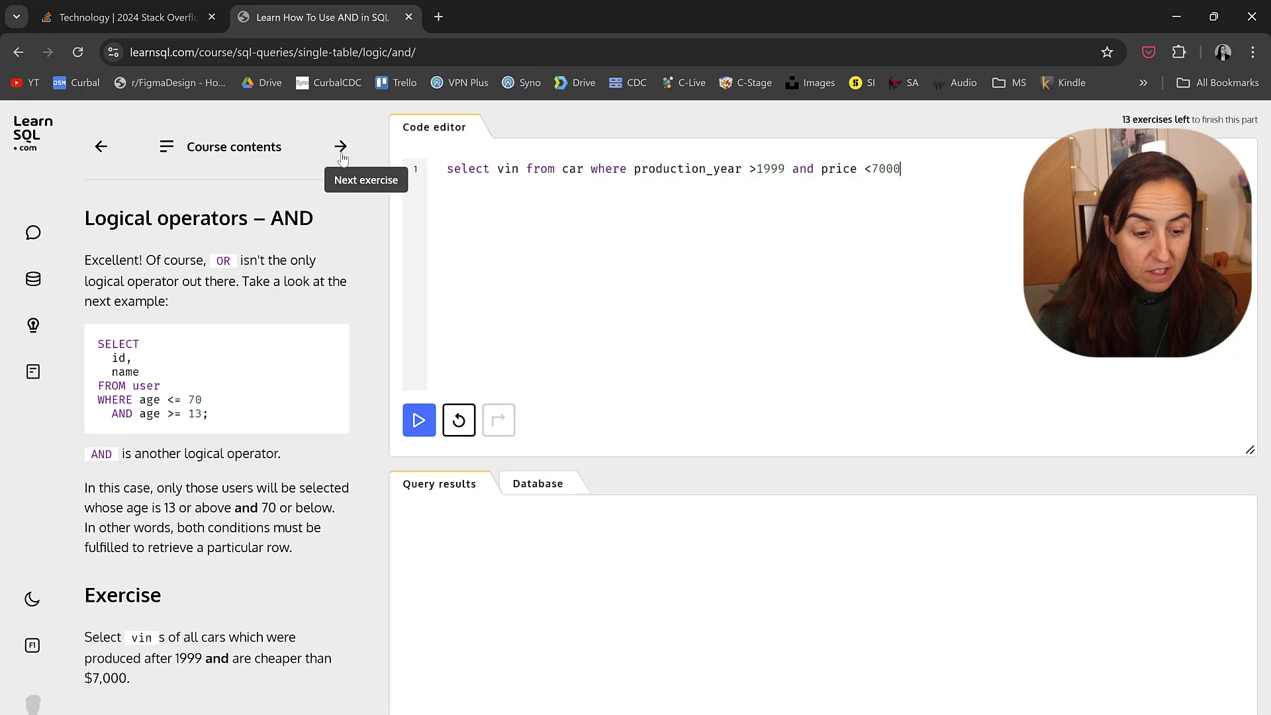
click(340, 147)
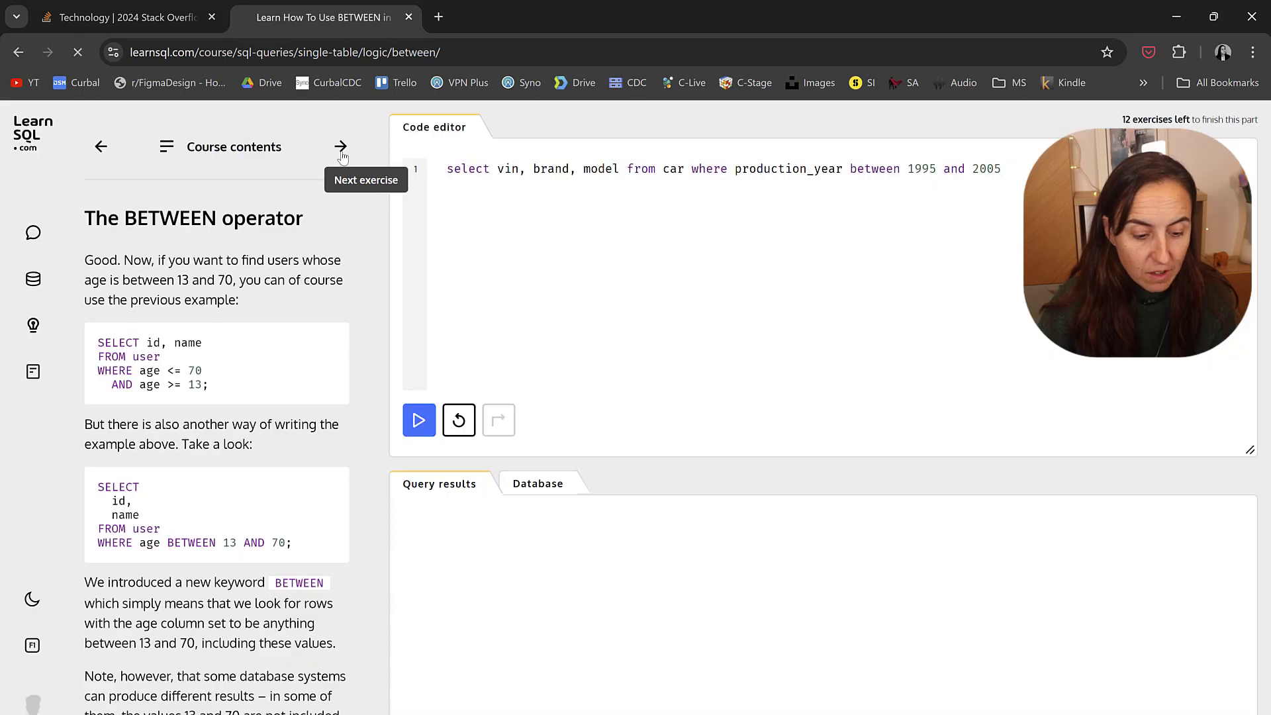
click(341, 147)
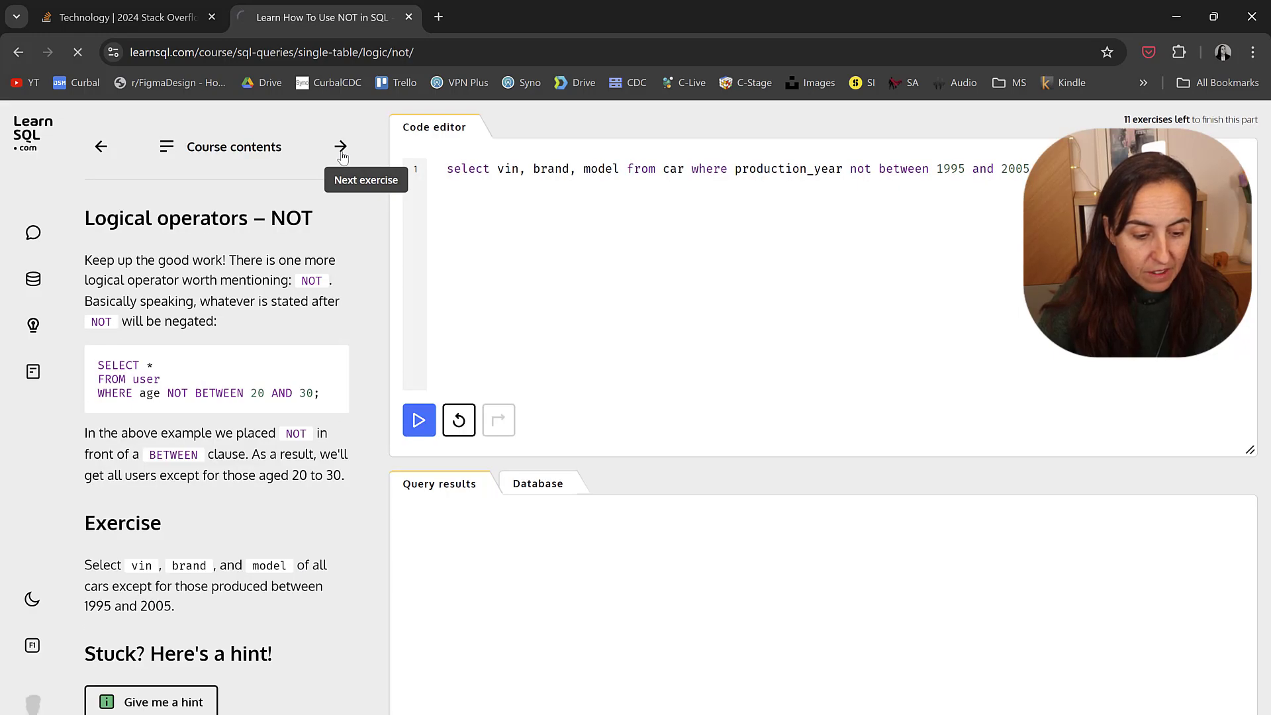
click(341, 147)
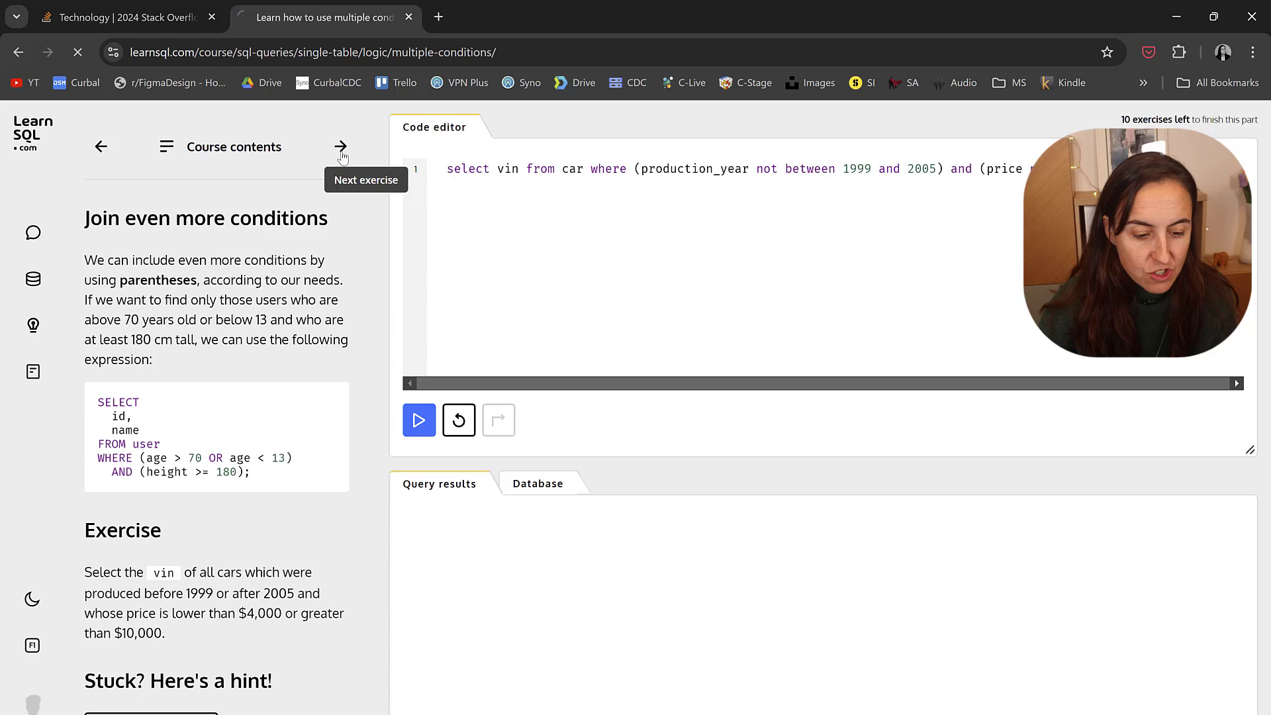
click(340, 146)
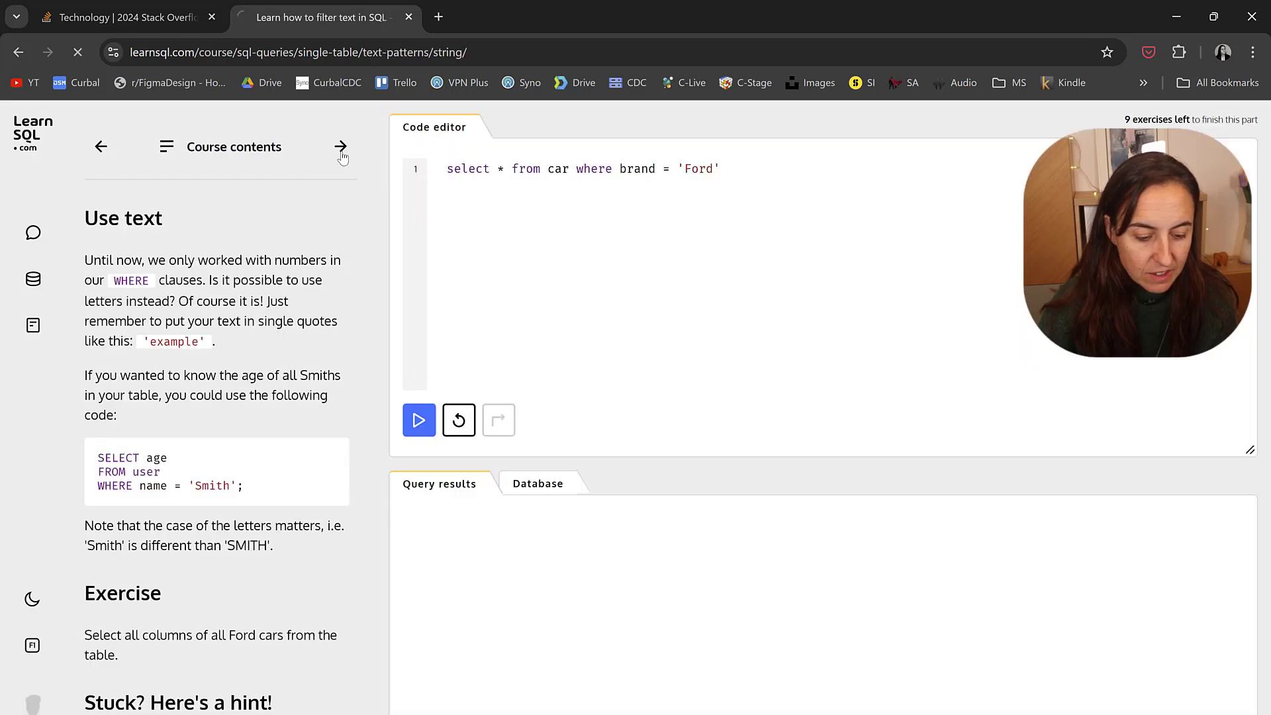
click(340, 147)
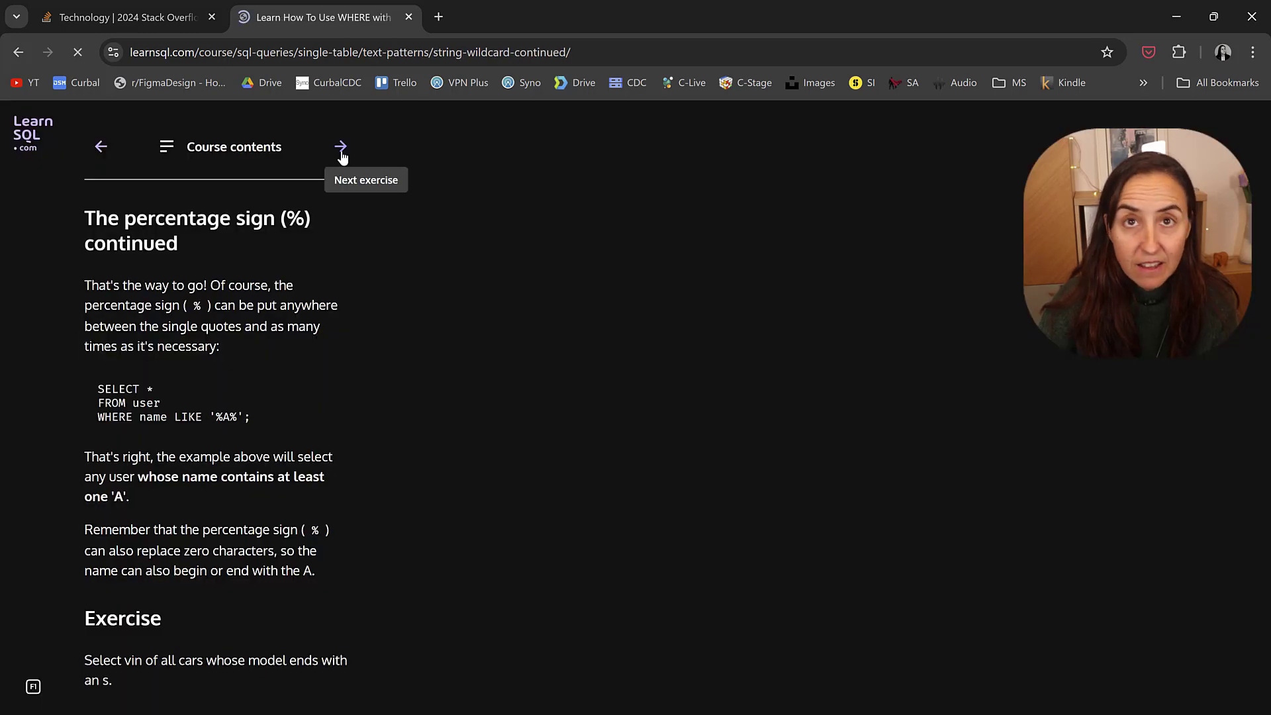
click(340, 147)
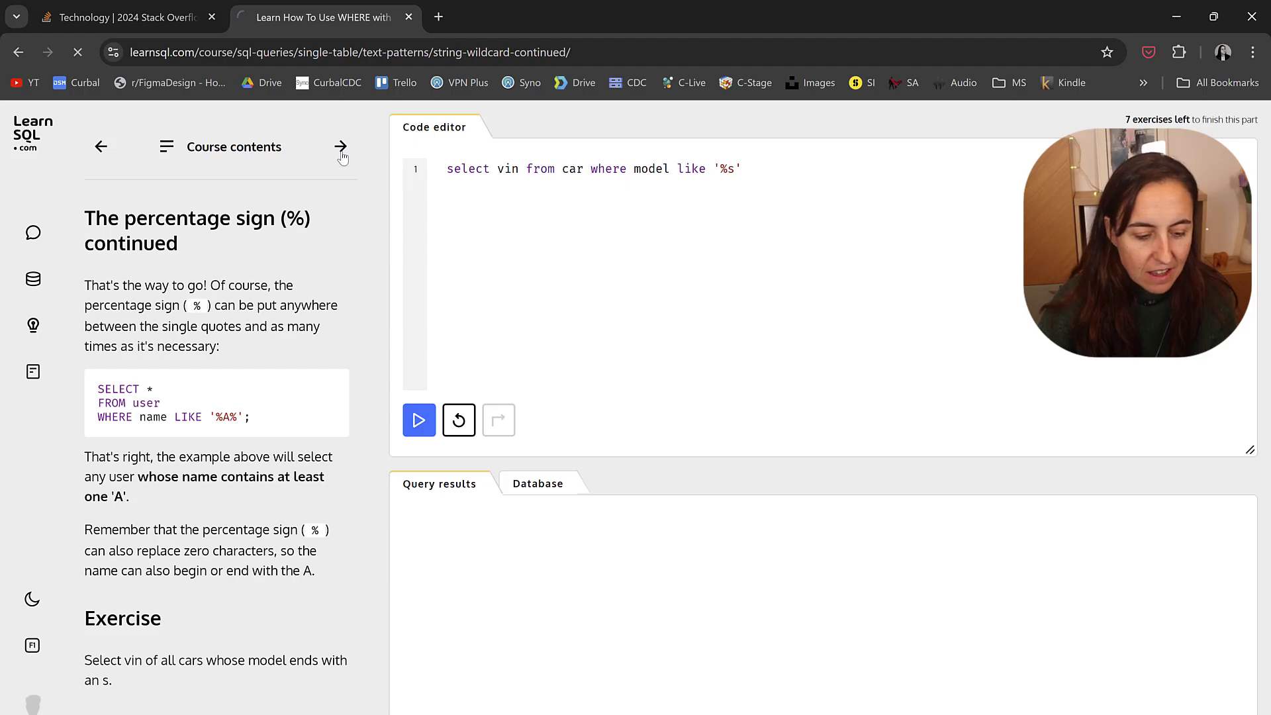
click(340, 147)
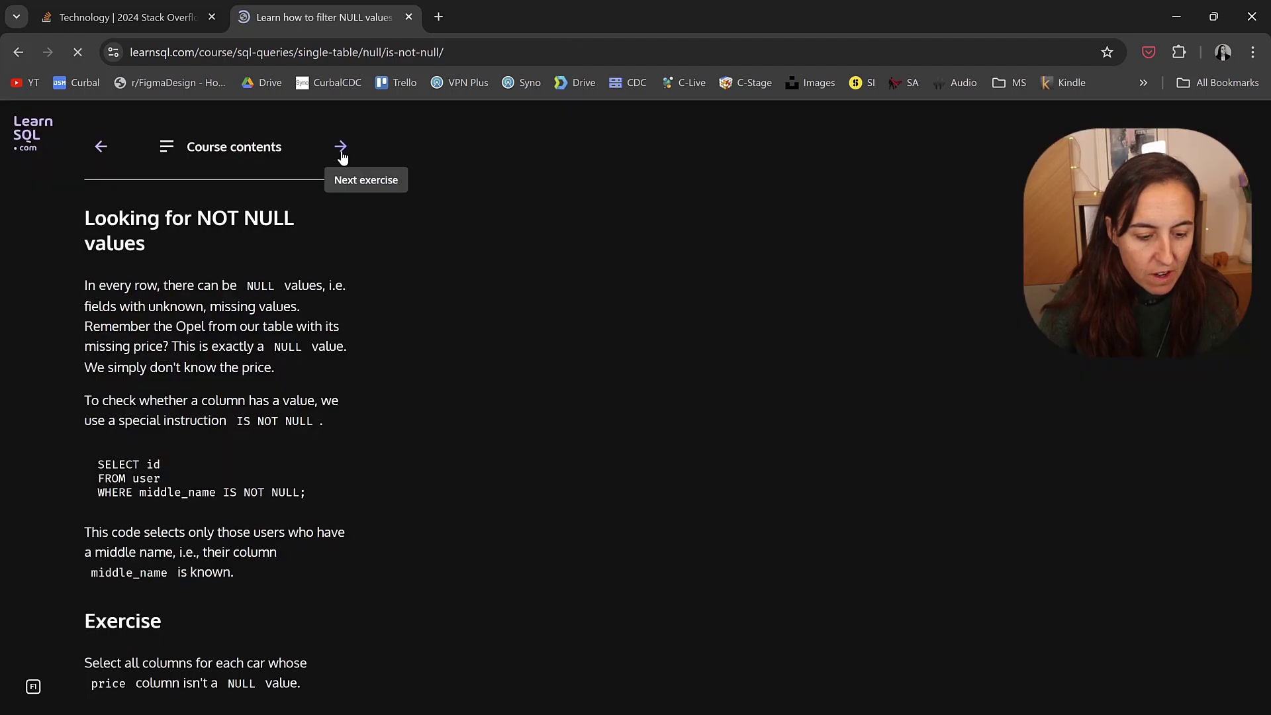
click(340, 147)
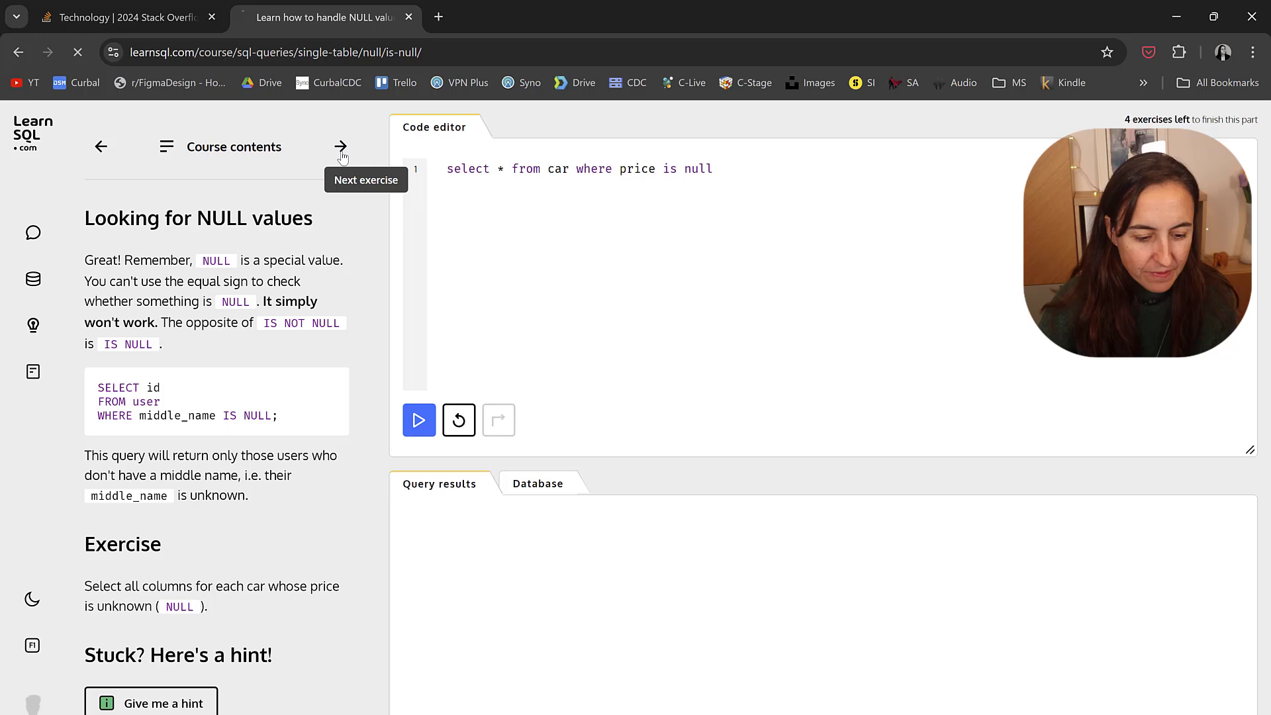
click(340, 147)
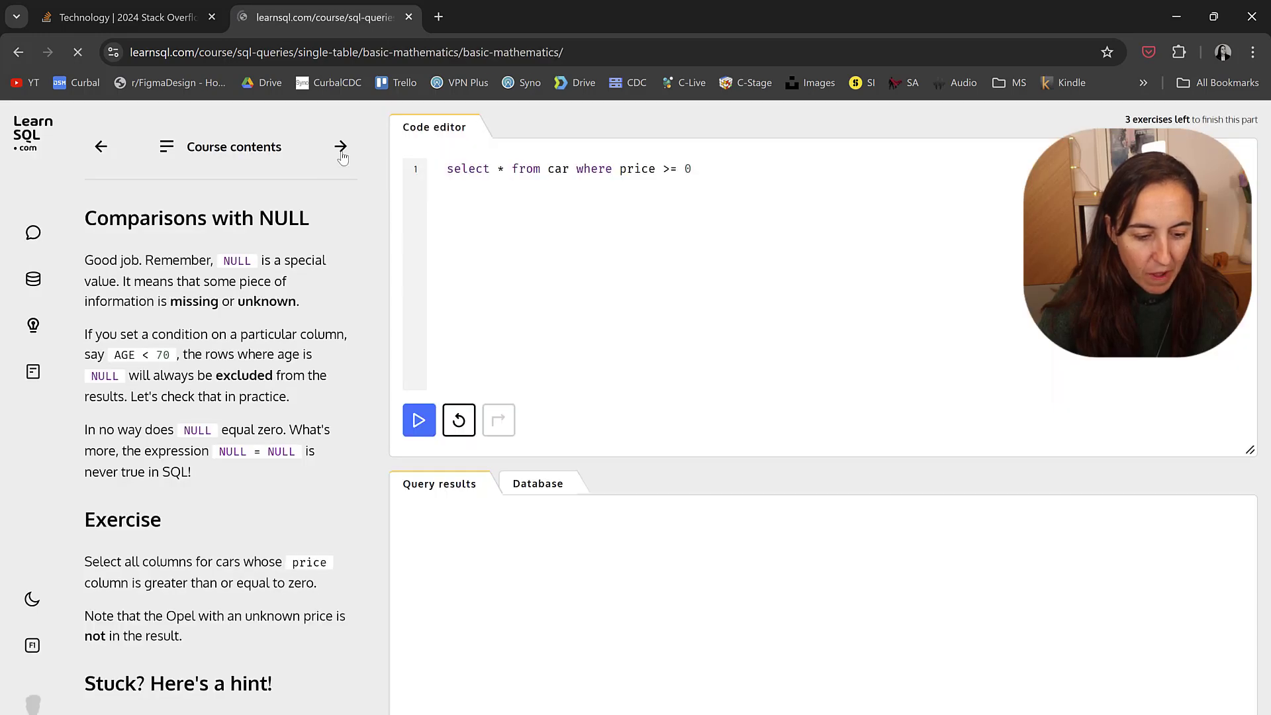
click(341, 147)
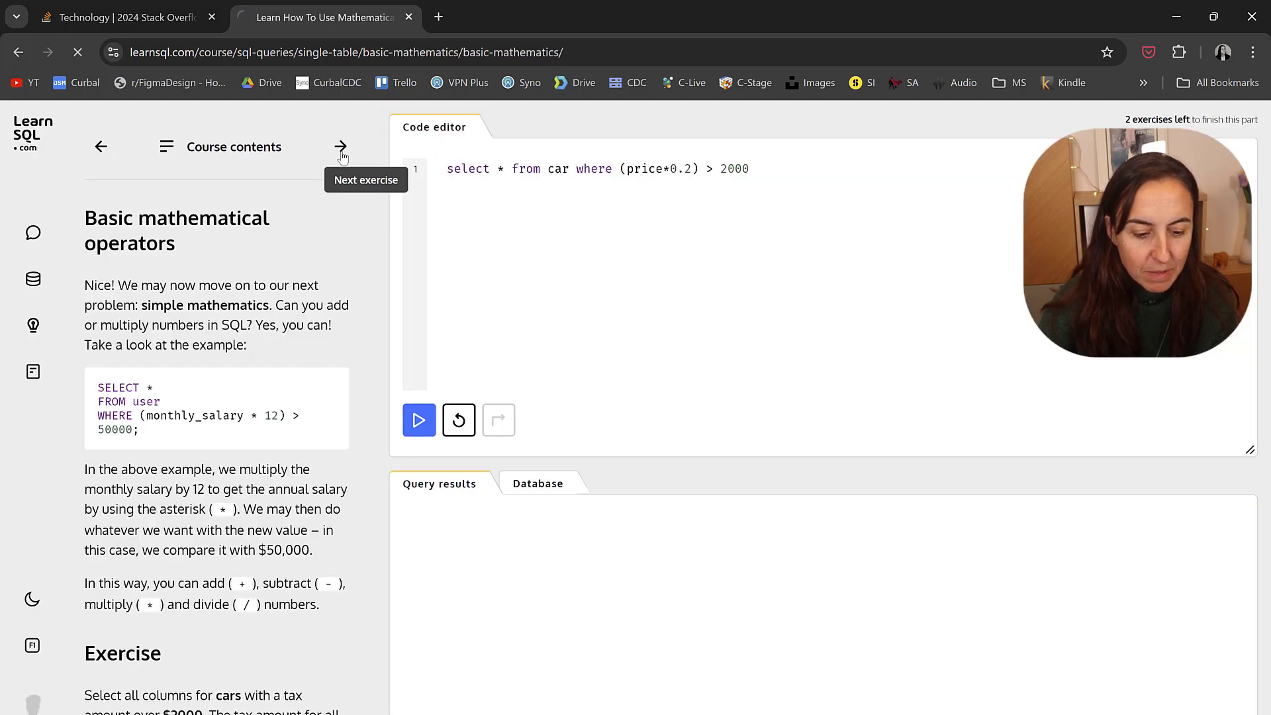
Leave the exercise for the SQL courses catalog listing tracks like SQL from A to Z.
click(341, 147)
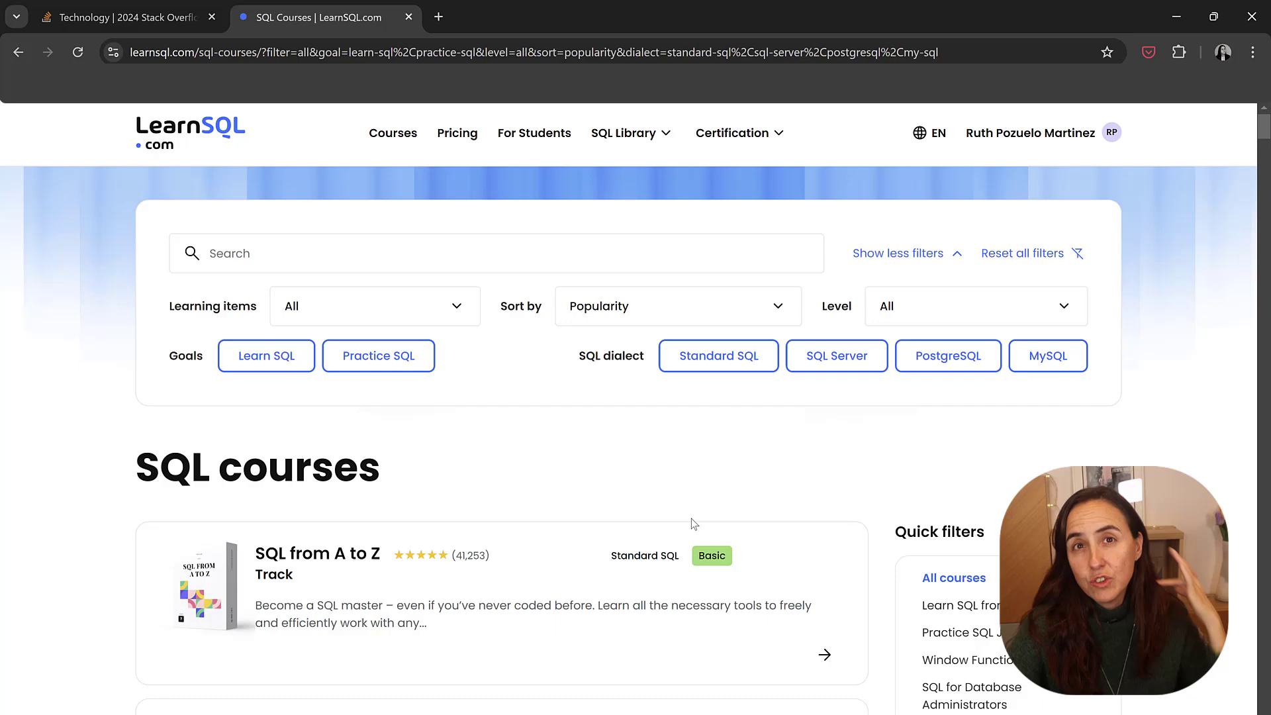
Scroll the course list and show the SQL Library menu sections.
scroll(down, 3)
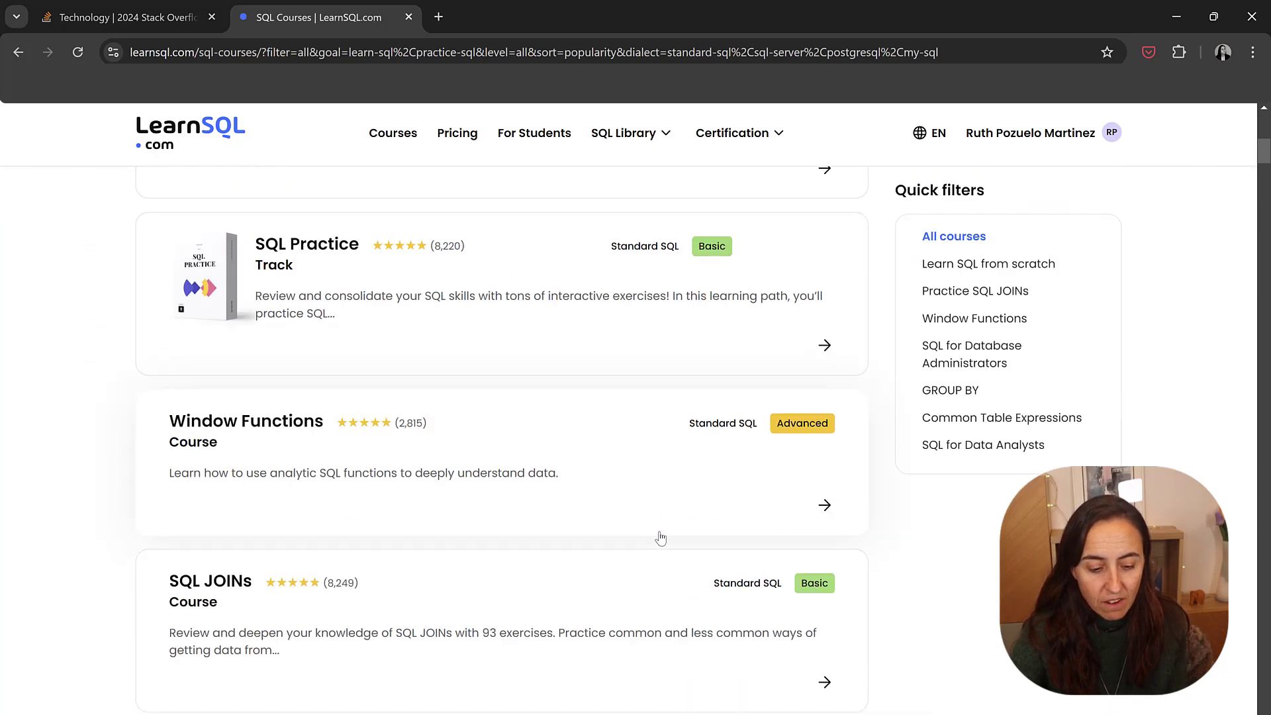
scroll(down, 3)
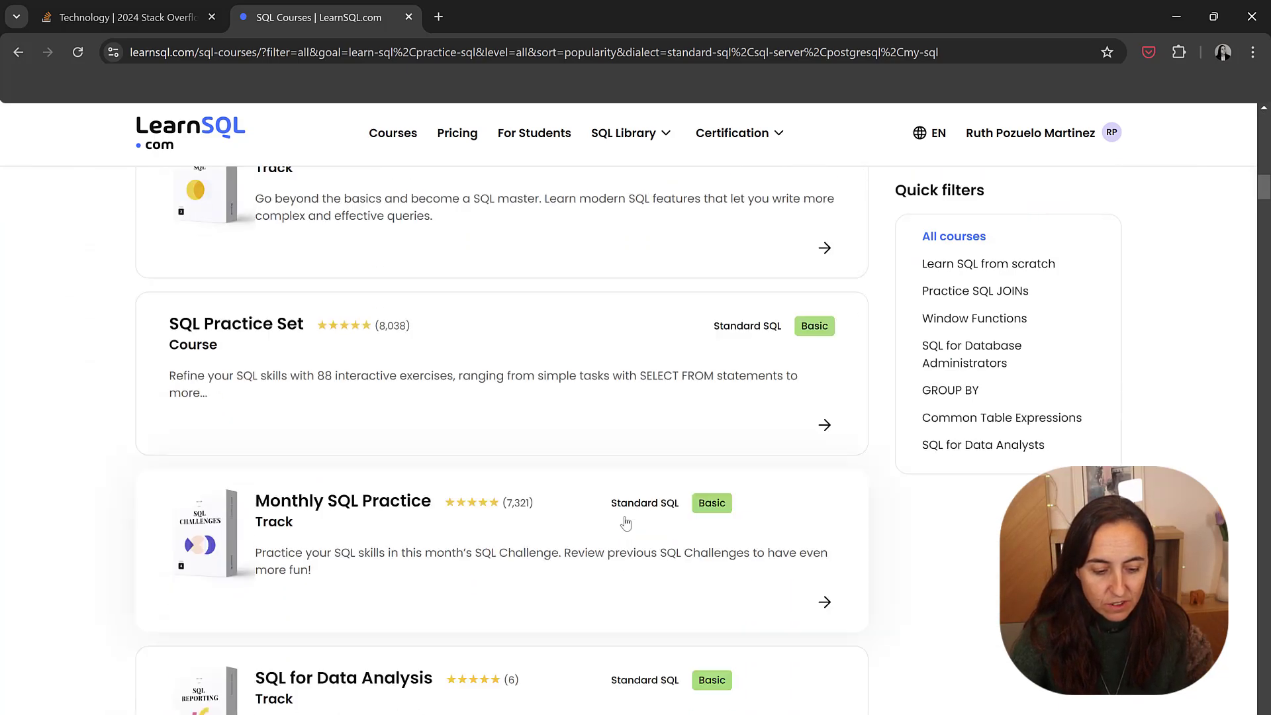
scroll(down, 3)
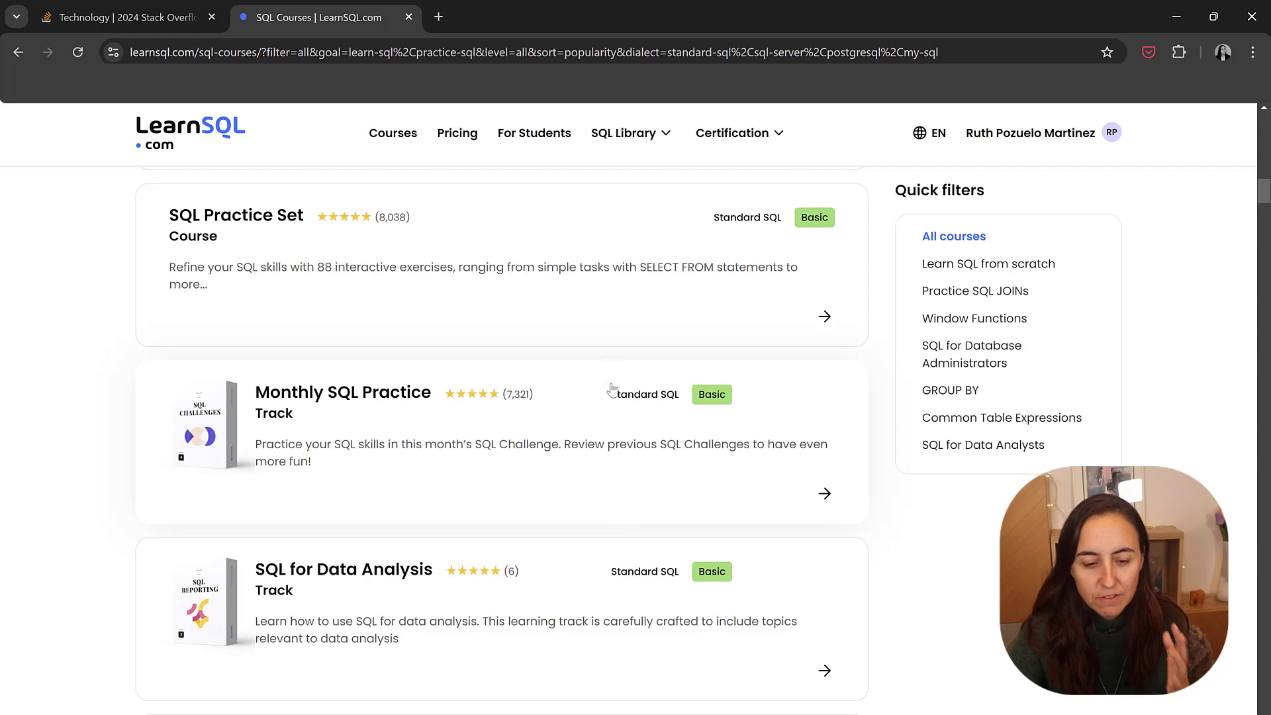
click(624, 133)
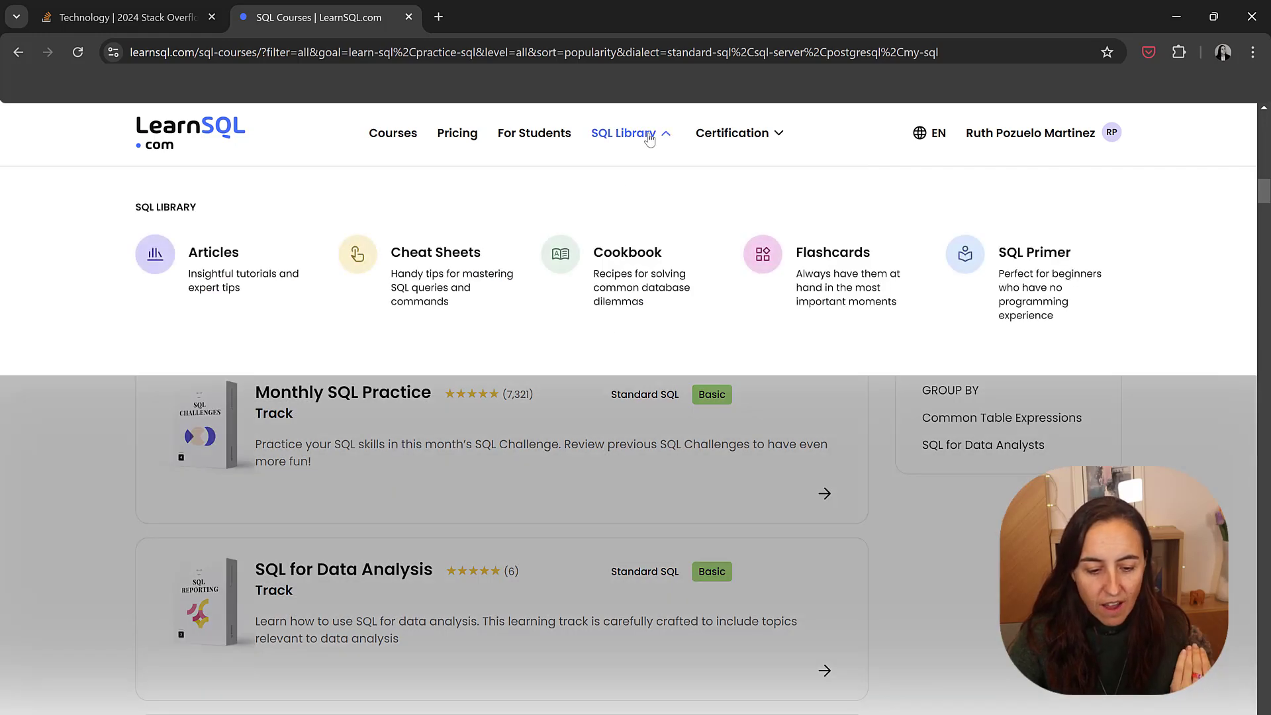
mouse_move(752, 291)
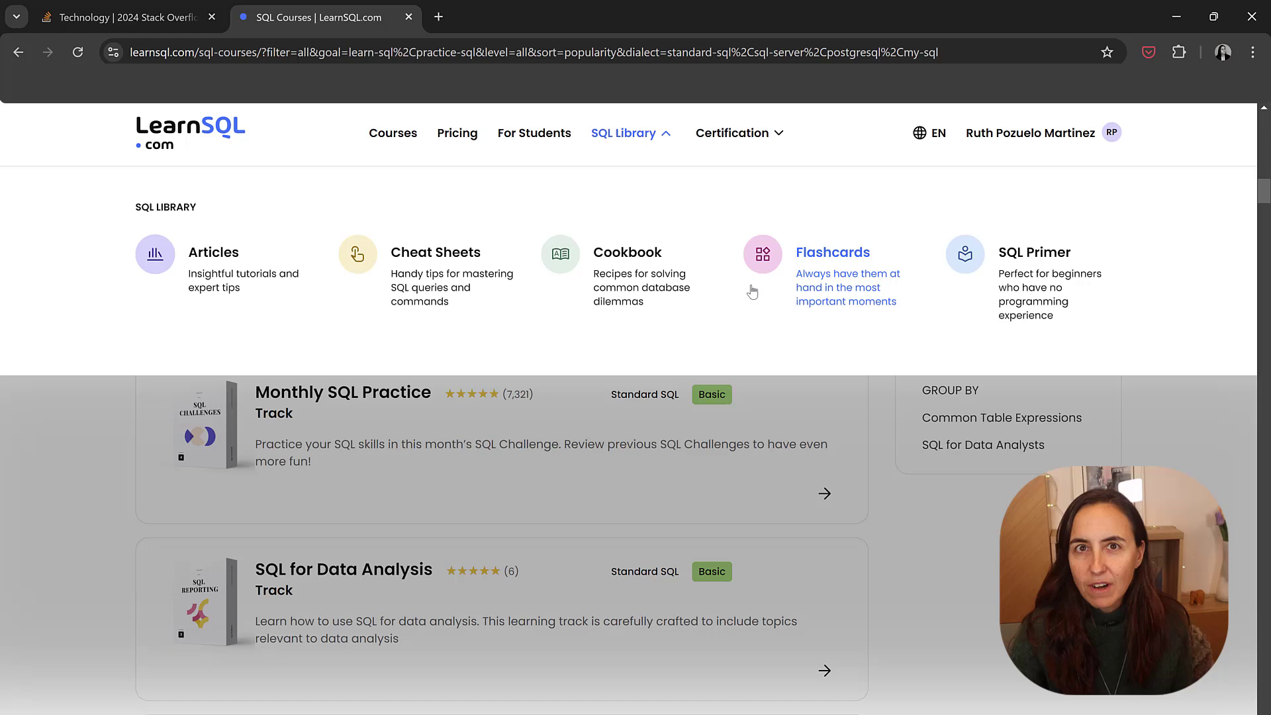
mouse_move(820, 288)
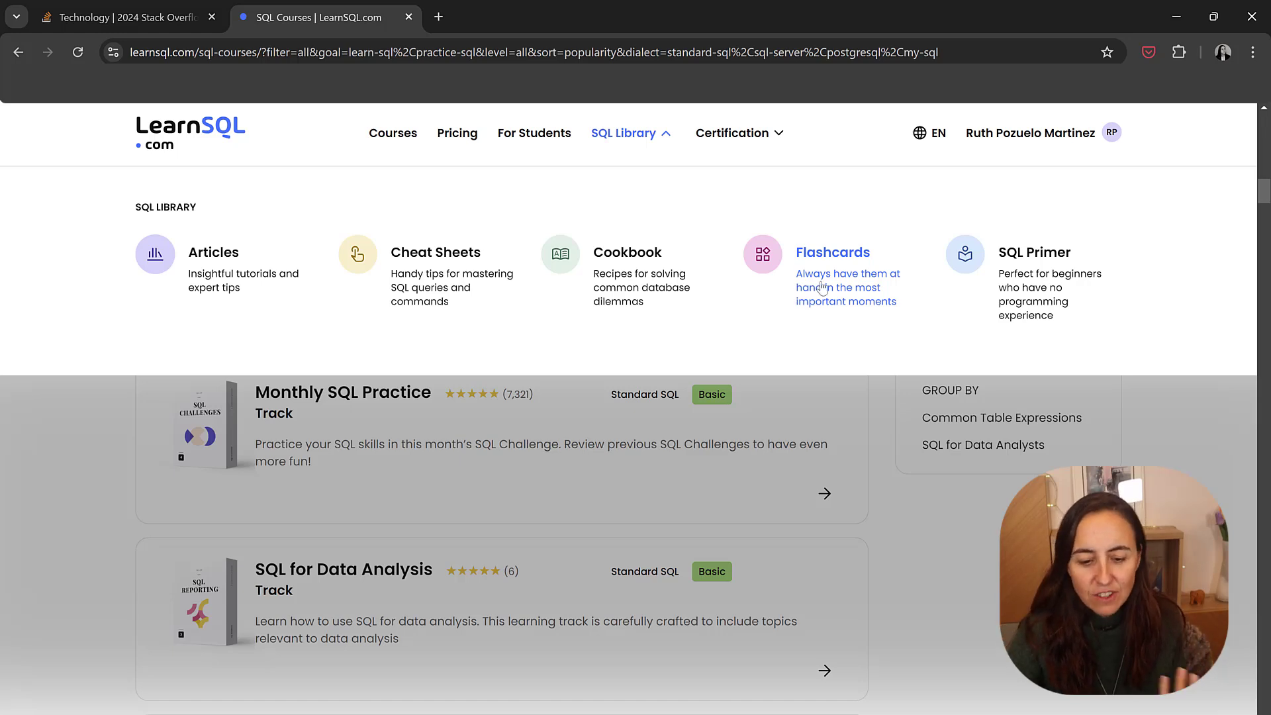
mouse_move(841, 284)
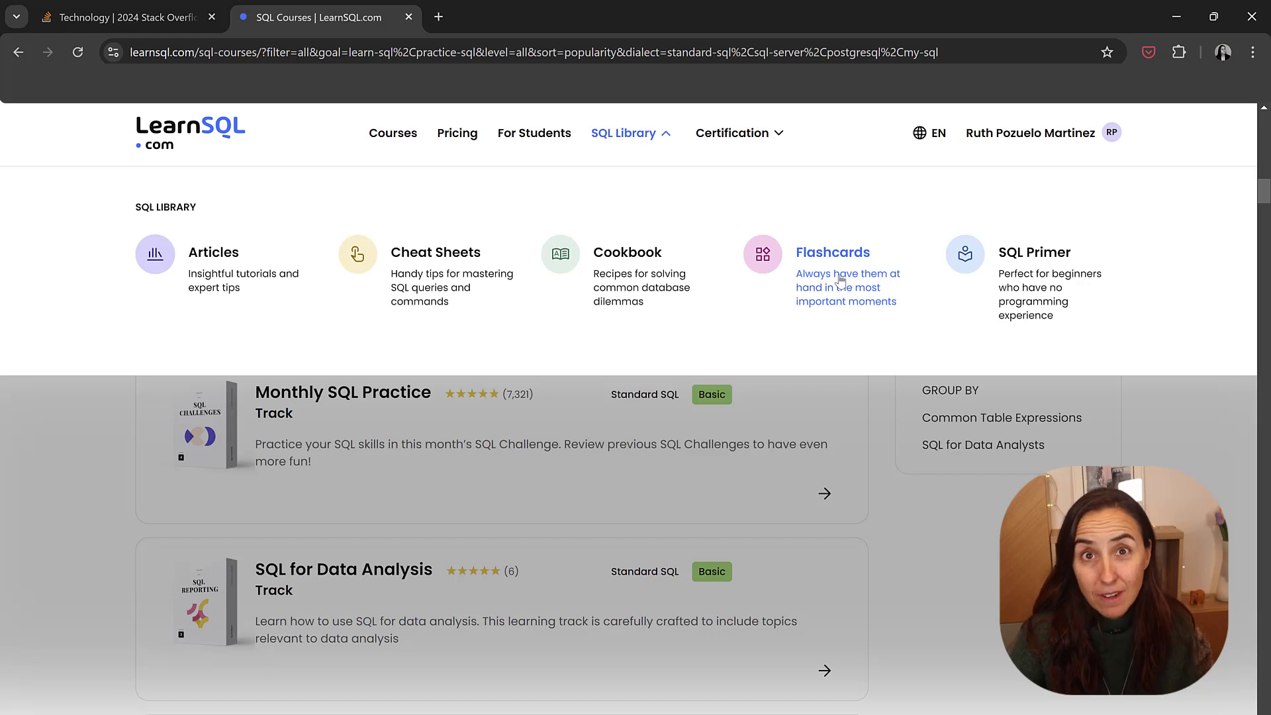
Visit SQL Skills Assessment from the Certification menu, then return to the home page.
click(734, 133)
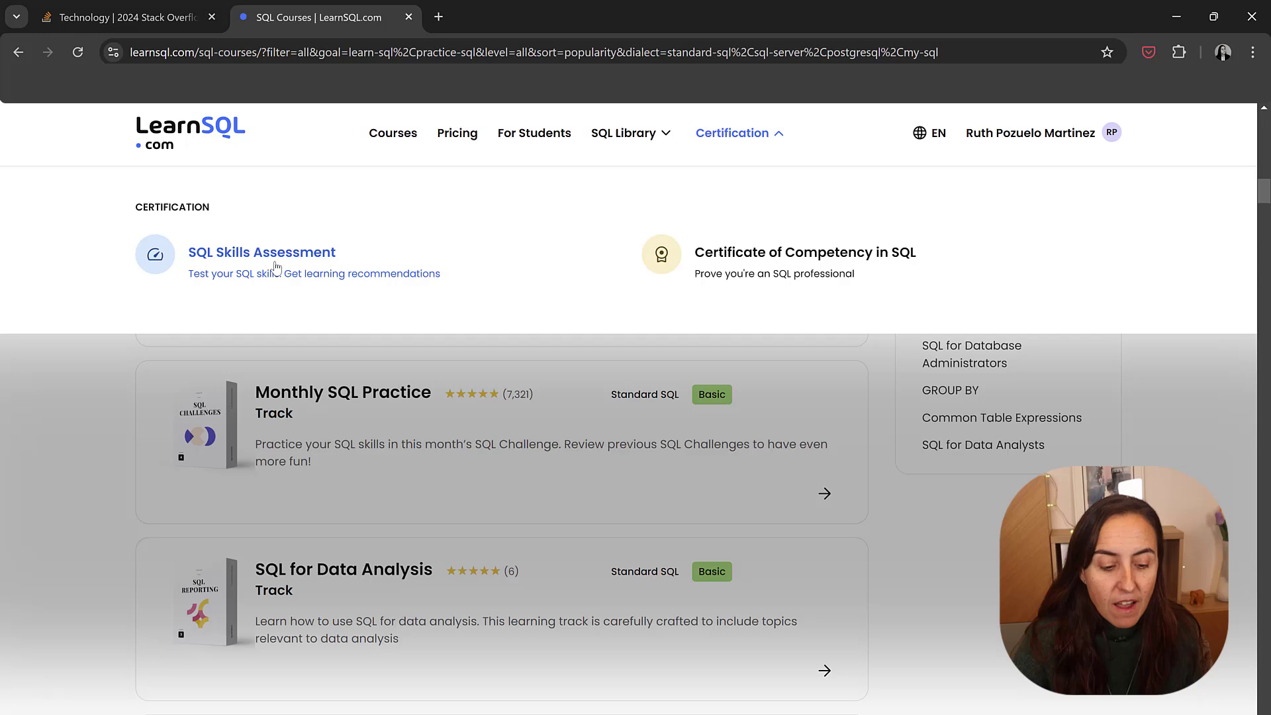
click(260, 252)
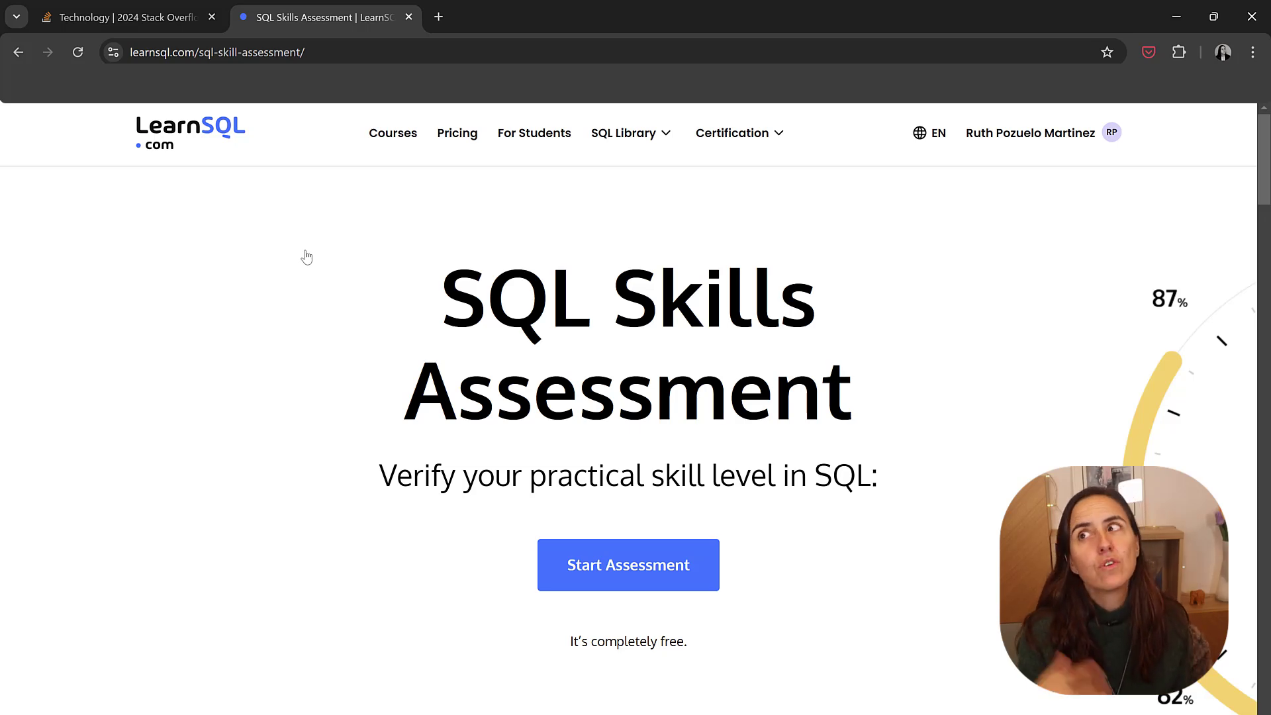
click(190, 132)
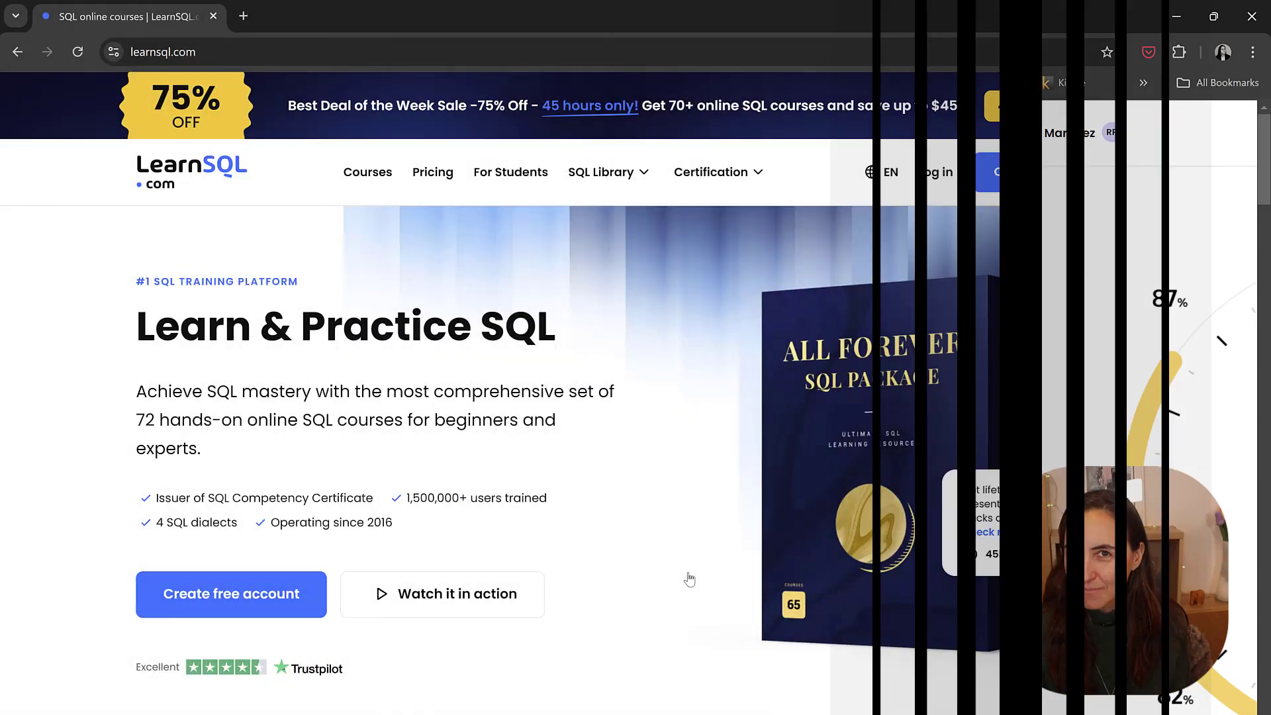